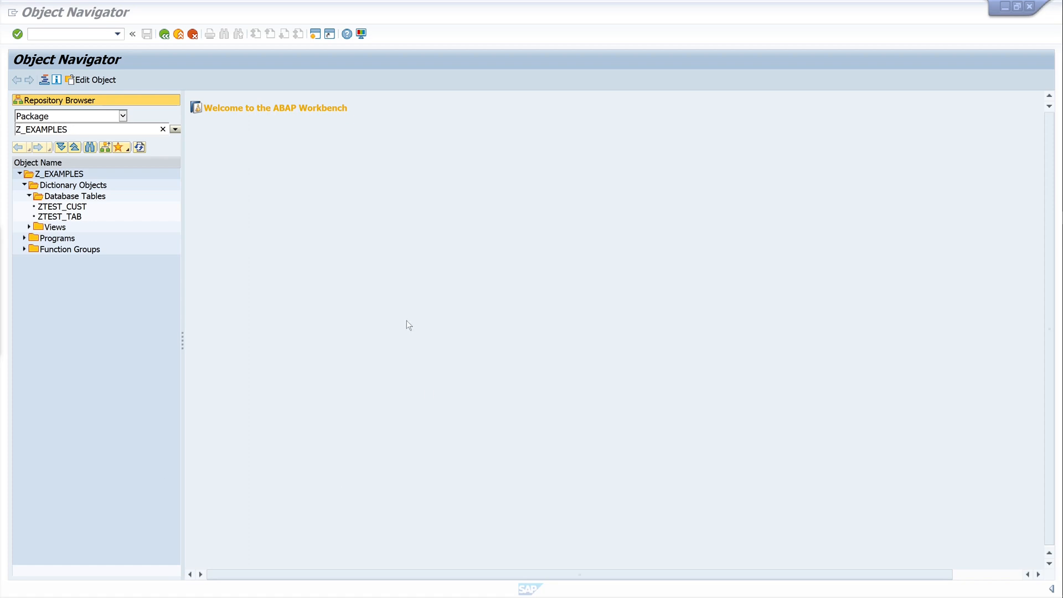
pyautogui.moveTo(358, 270)
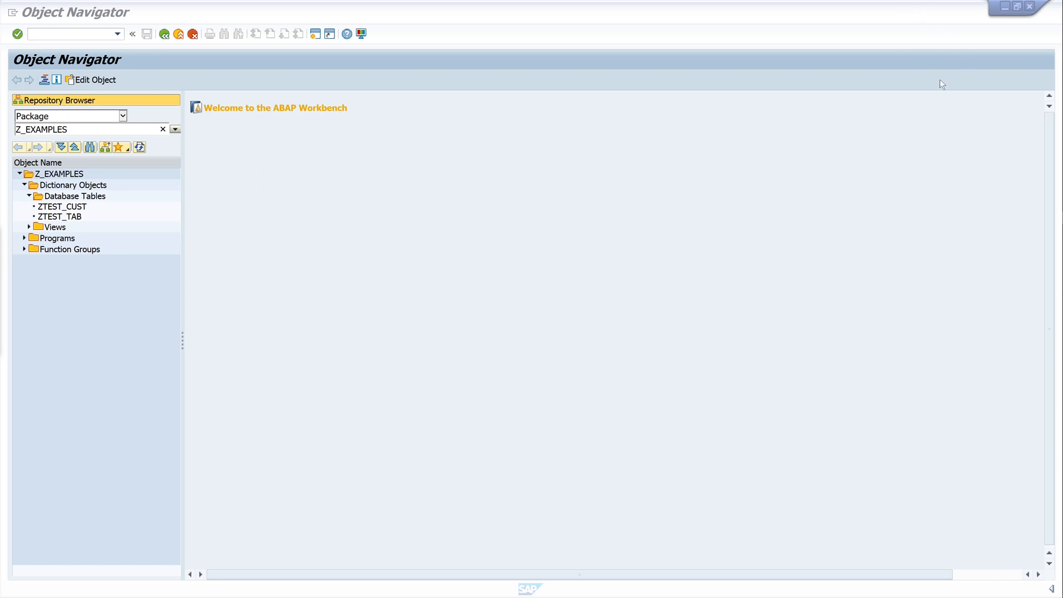
pyautogui.moveTo(284, 249)
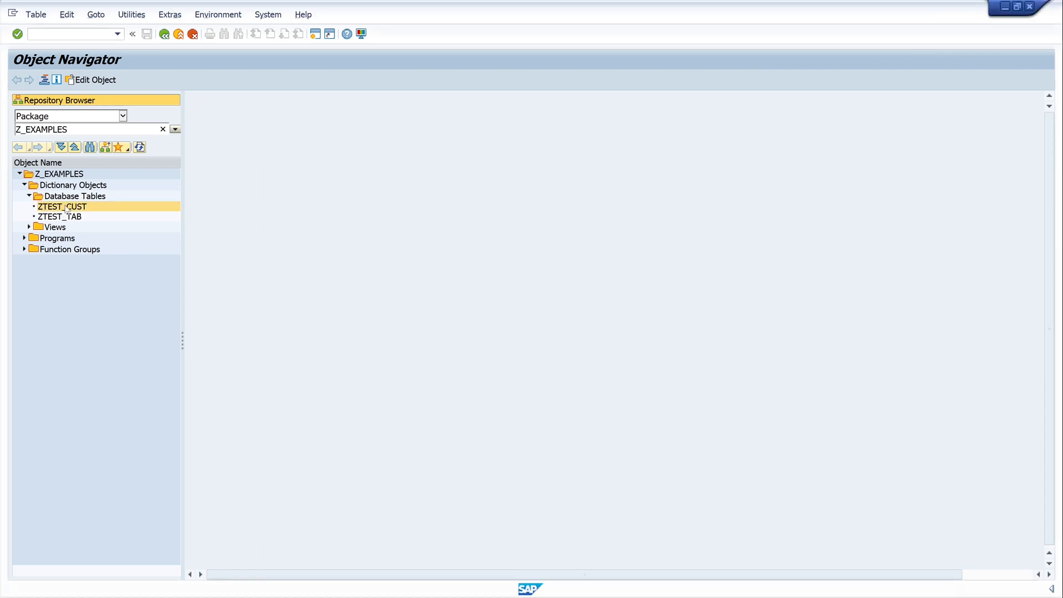
# Display table ZTEST_CUST with its seven fields, MANDT, CARRID and CONNID as keys.
pyautogui.doubleClick(62, 206)
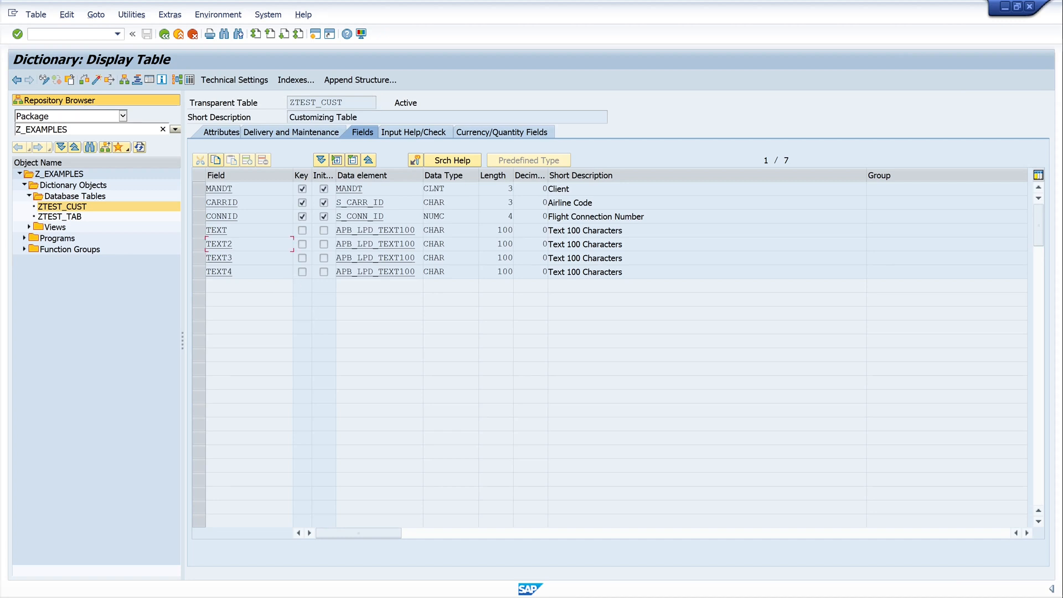
pyautogui.click(244, 272)
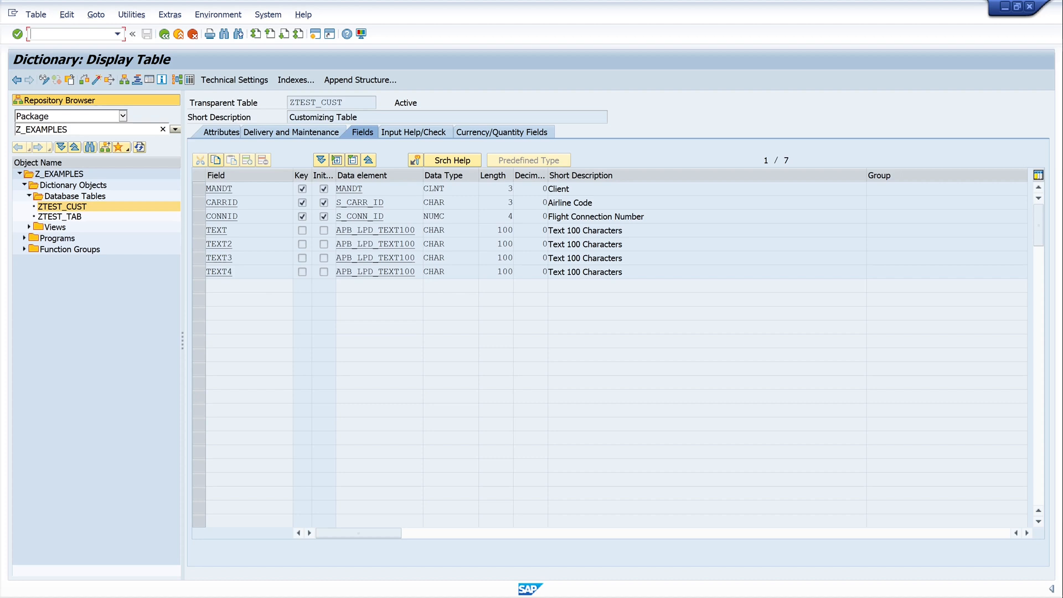
# Start SM30 in a new session (/osm30) with ZTEST_CUST as the Table/View.
pyautogui.write('/osm')
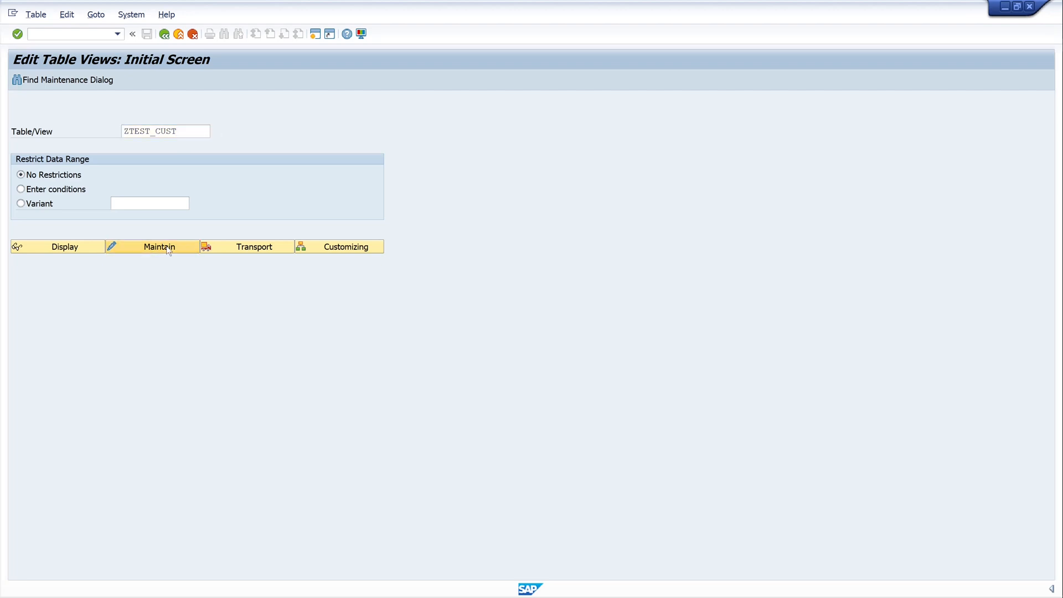
# Maintain the ZTEST_CUST entries and inspect the single Testeintrag row's Text column.
pyautogui.click(159, 246)
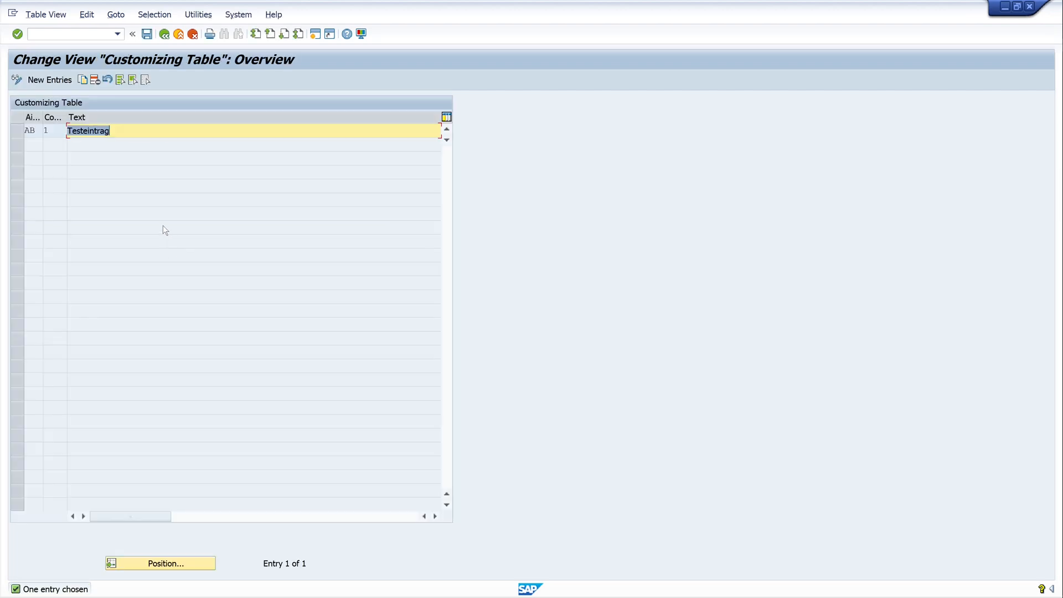
pyautogui.moveTo(97, 206)
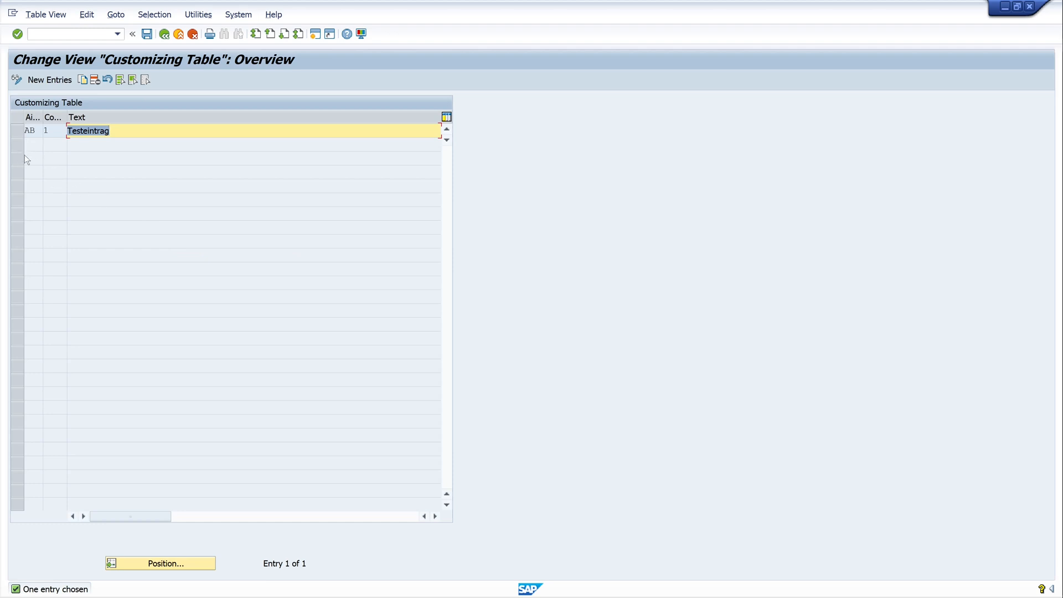
pyautogui.moveTo(40, 148)
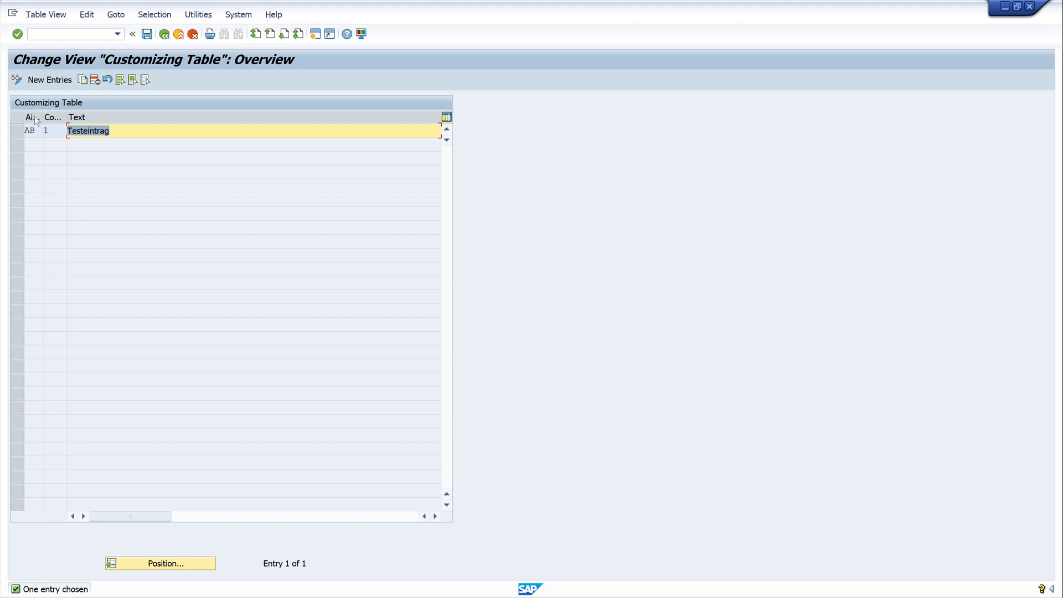
pyautogui.moveTo(102, 163)
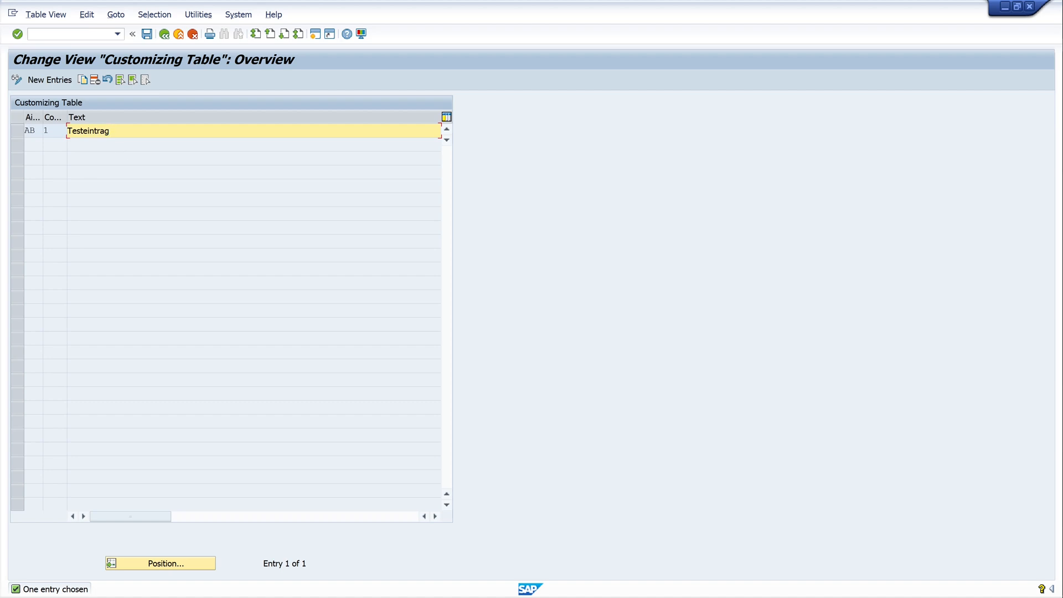
pyautogui.click(108, 131)
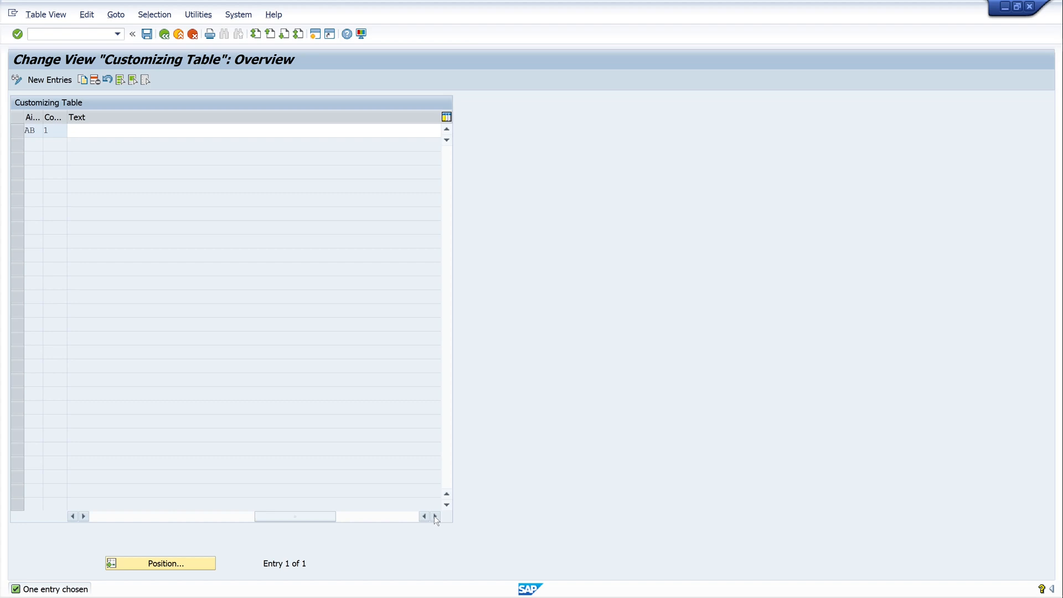
pyautogui.click(425, 516)
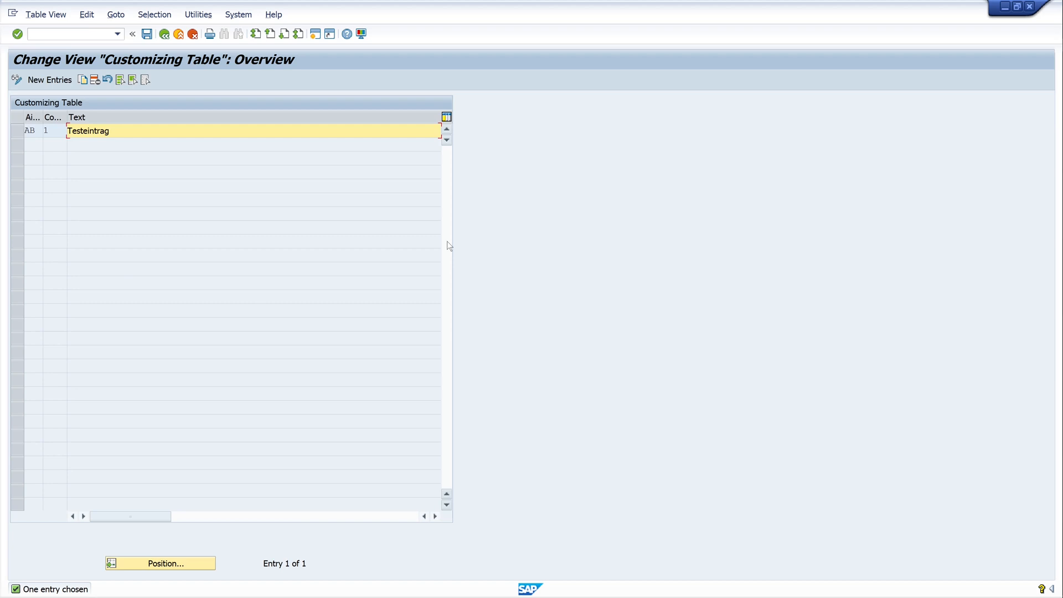
pyautogui.moveTo(938, 234)
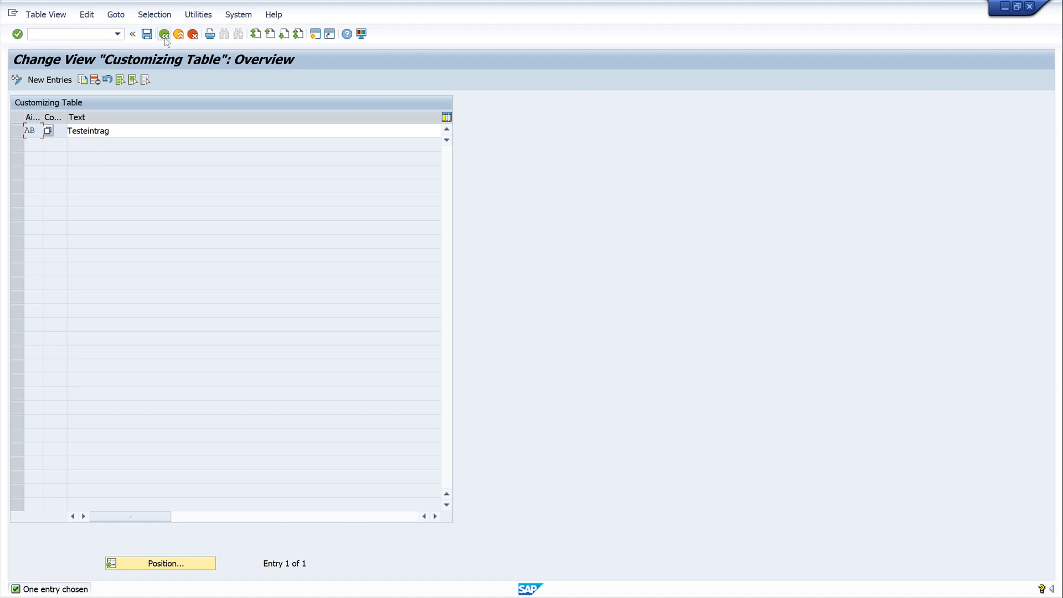
# Return to the workbench and expand function group ZTEST_TM down to its screens.
pyautogui.click(165, 35)
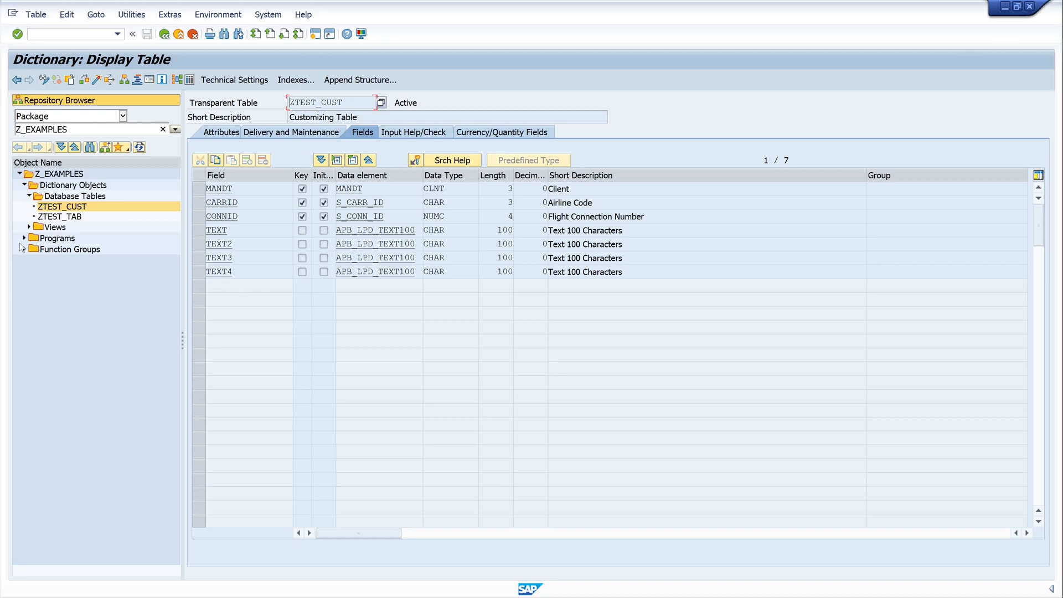
pyautogui.click(22, 249)
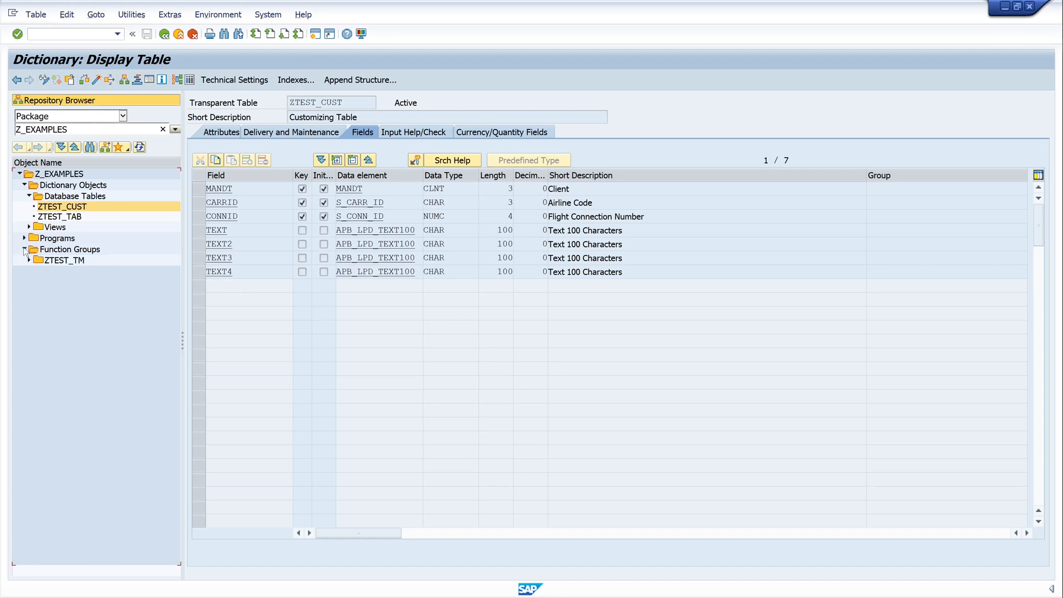
pyautogui.click(26, 259)
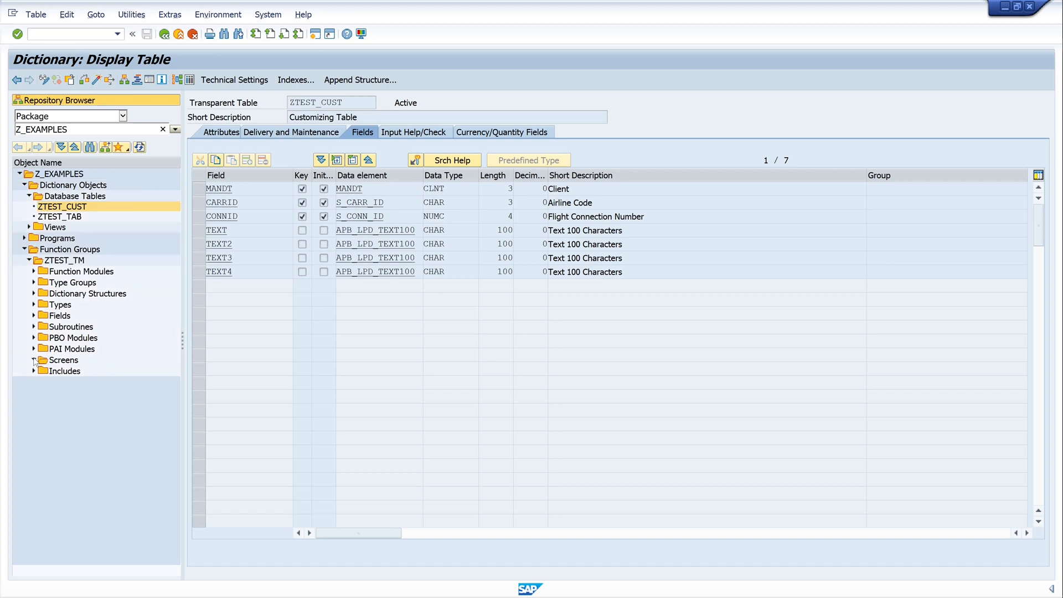
pyautogui.click(34, 360)
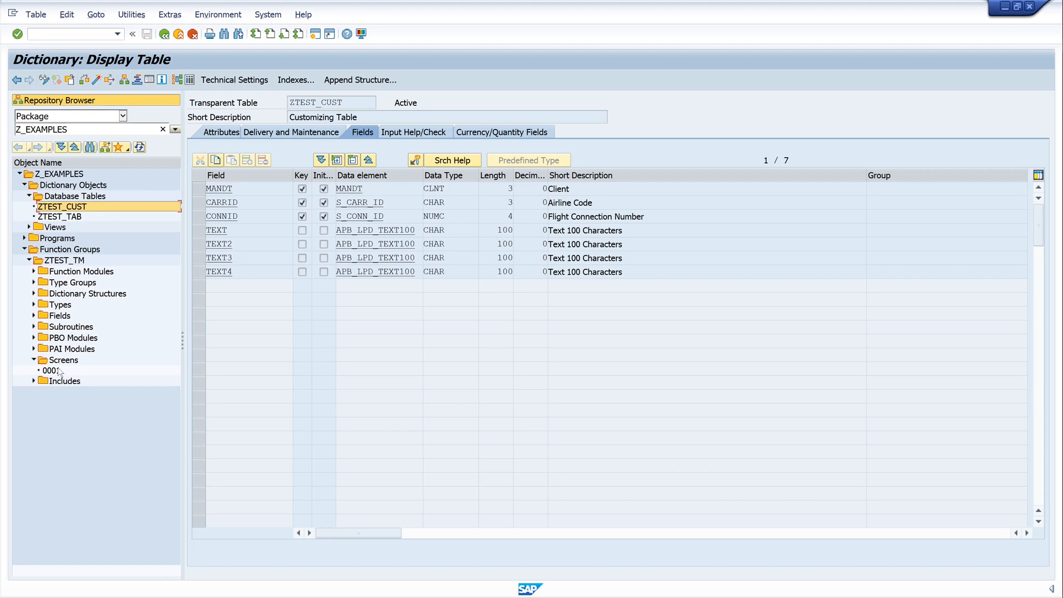
pyautogui.moveTo(71, 370)
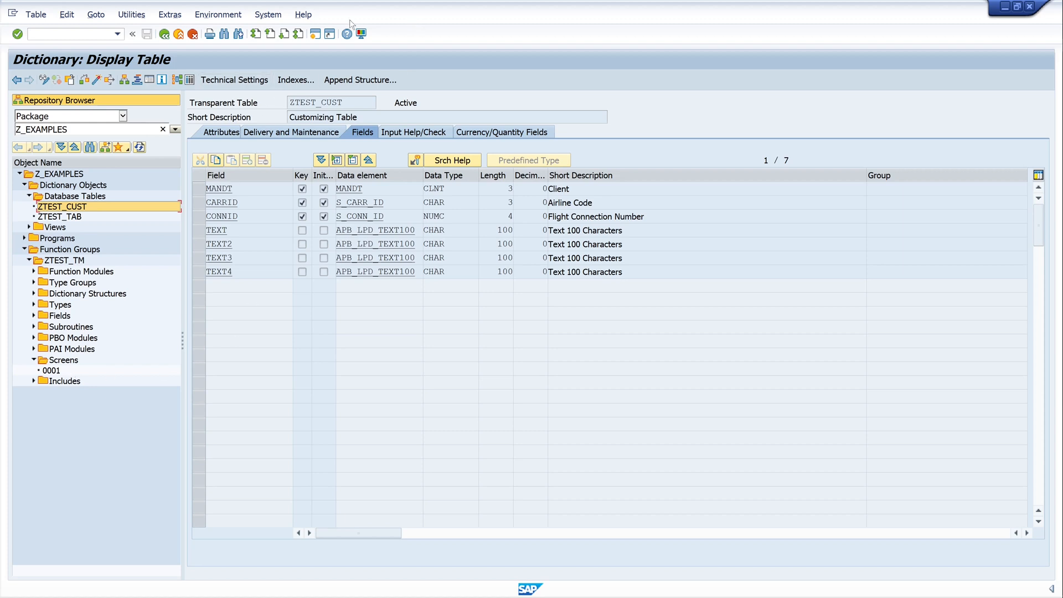
# Check the Utilities menu for the maintenance generator and select screen 0001.
pyautogui.click(131, 15)
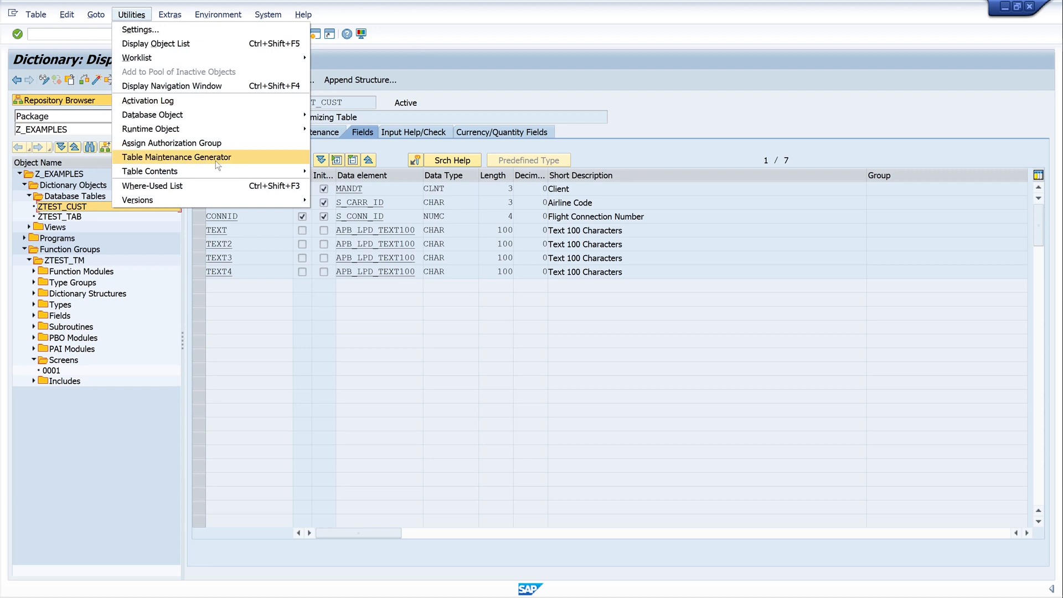
pyautogui.click(176, 156)
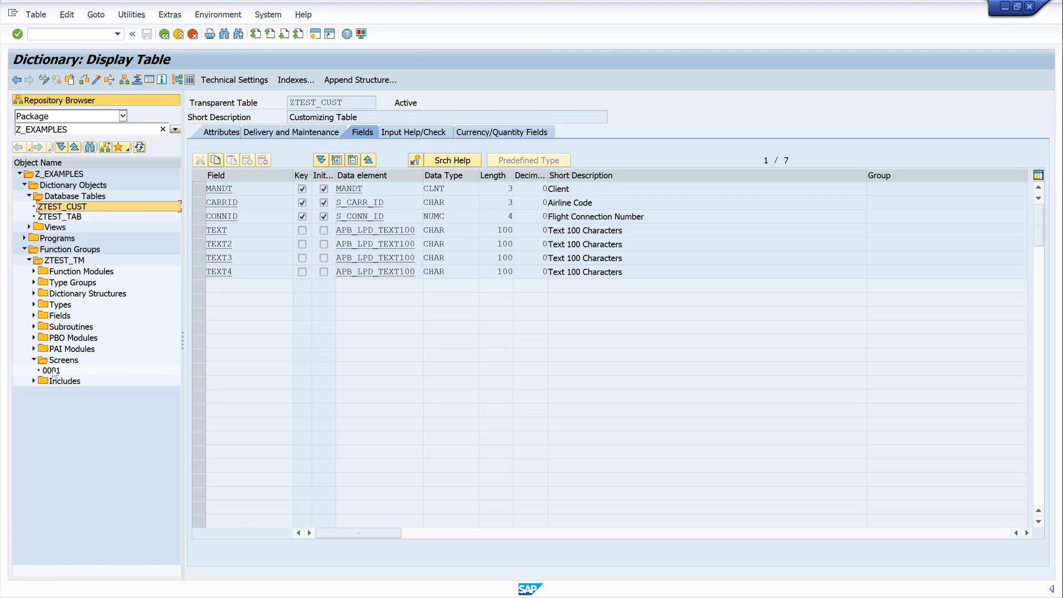
pyautogui.click(52, 371)
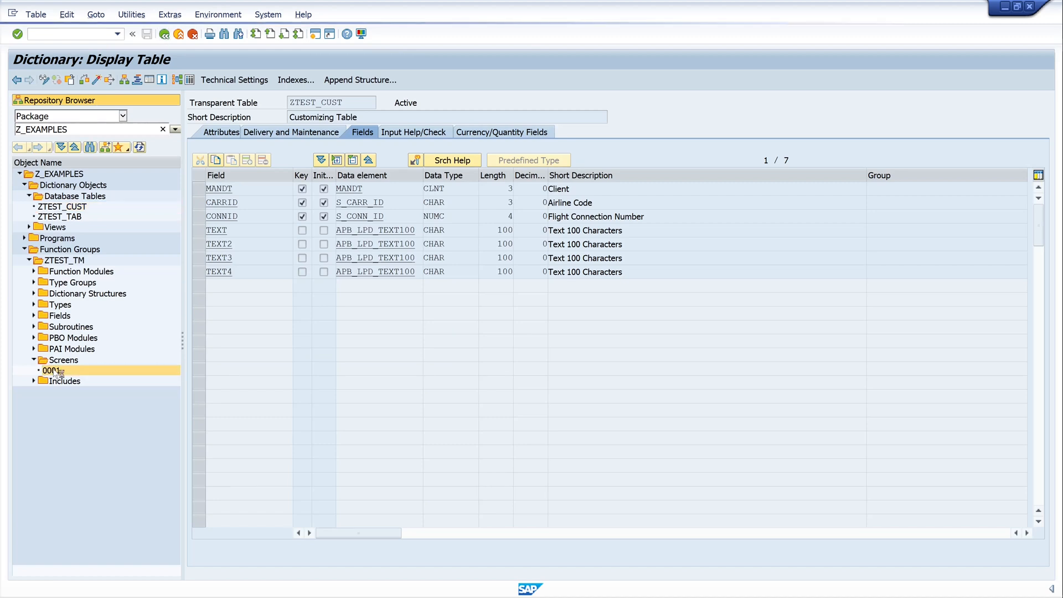
# Edit screen 0001 of SAPLZTEST_TM in change mode and launch its graphical layout.
pyautogui.doubleClick(51, 370)
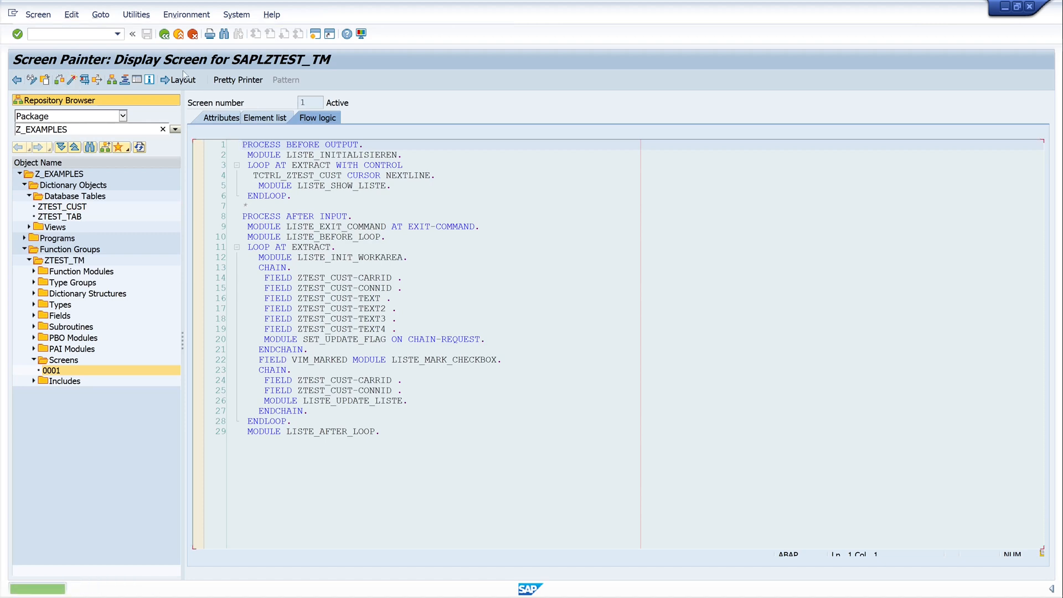
pyautogui.moveTo(182, 79)
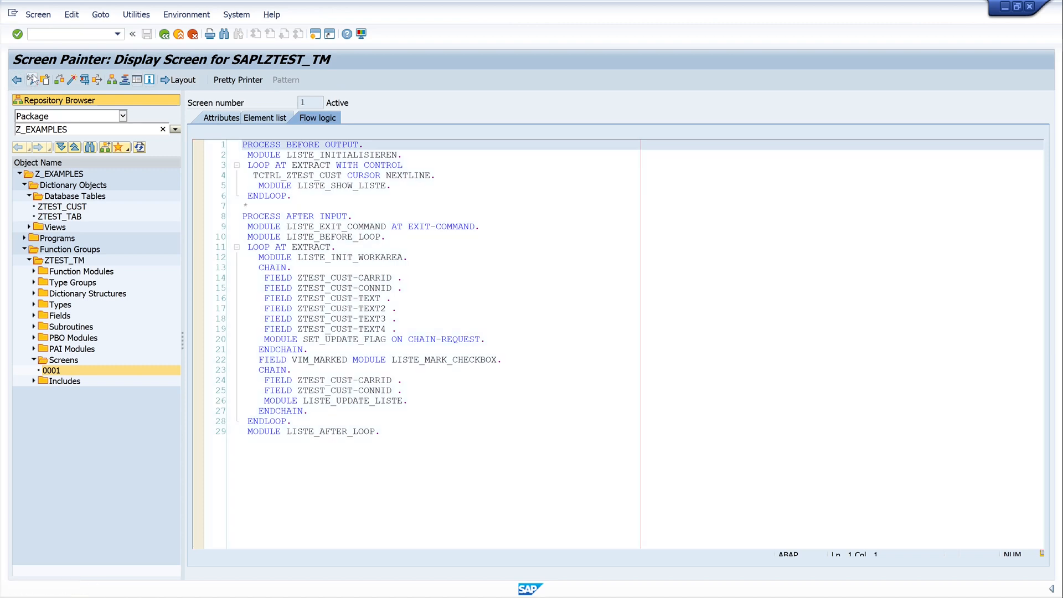
pyautogui.click(177, 80)
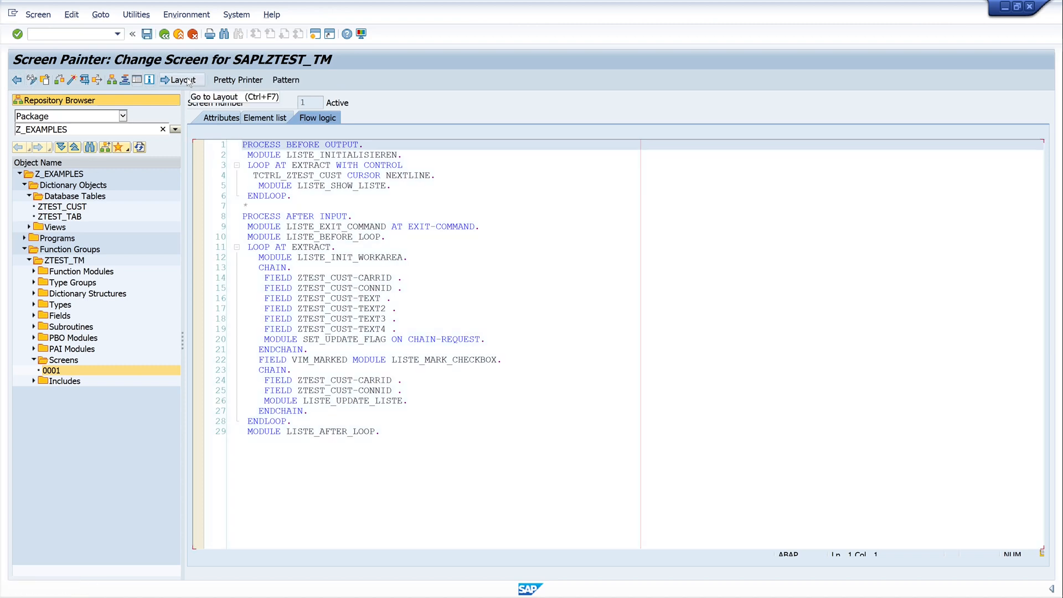
pyautogui.click(179, 80)
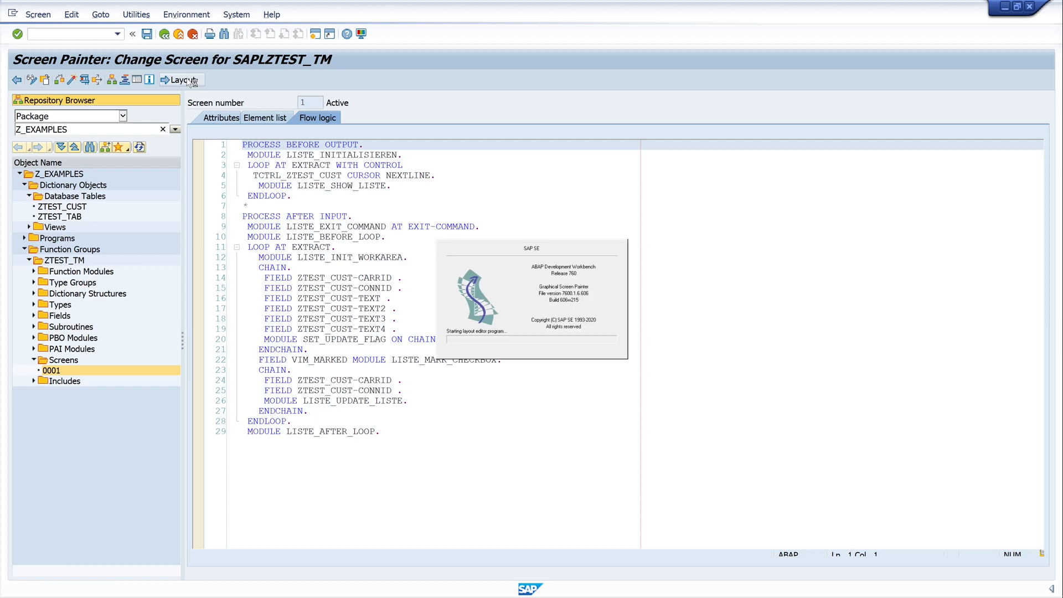
# Show screen 0001's layout with the Airline, Connection and Text table control enlarged.
pyautogui.click(179, 80)
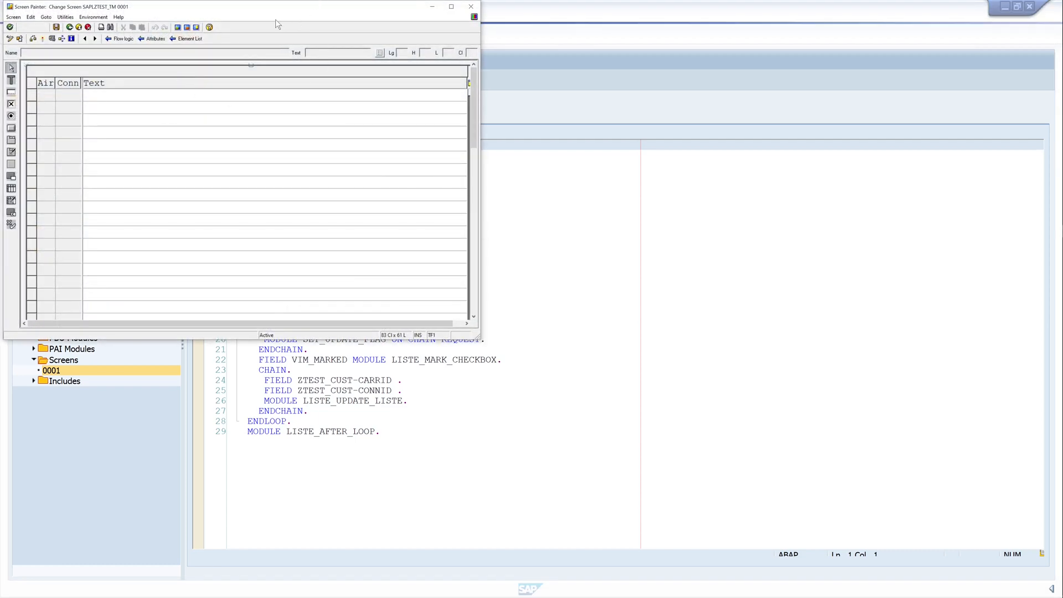
pyautogui.moveTo(473, 331)
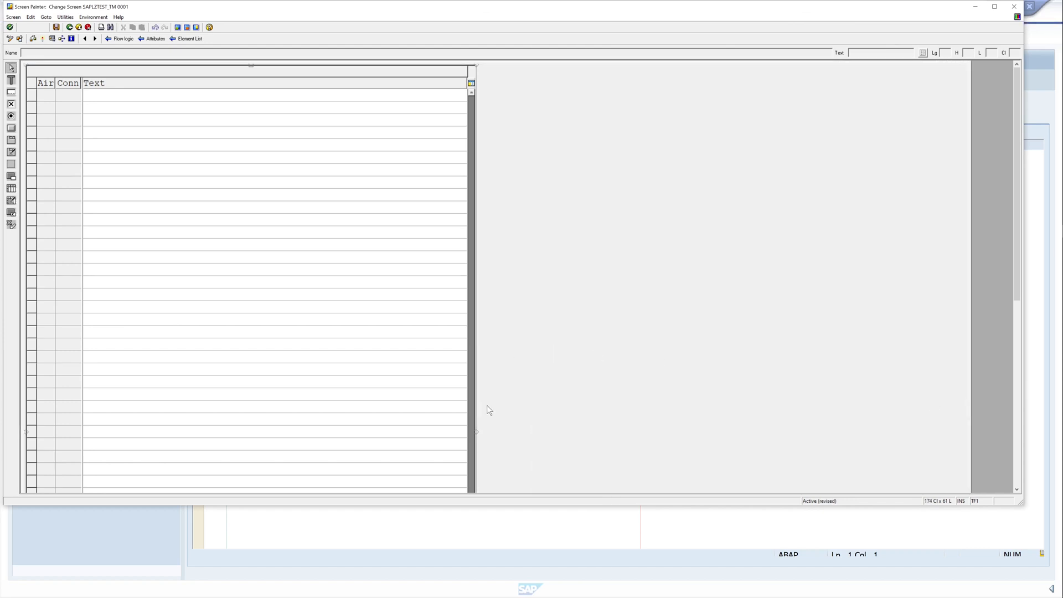
# Narrow the first two Text columns of the table control and check their widths.
pyautogui.click(251, 272)
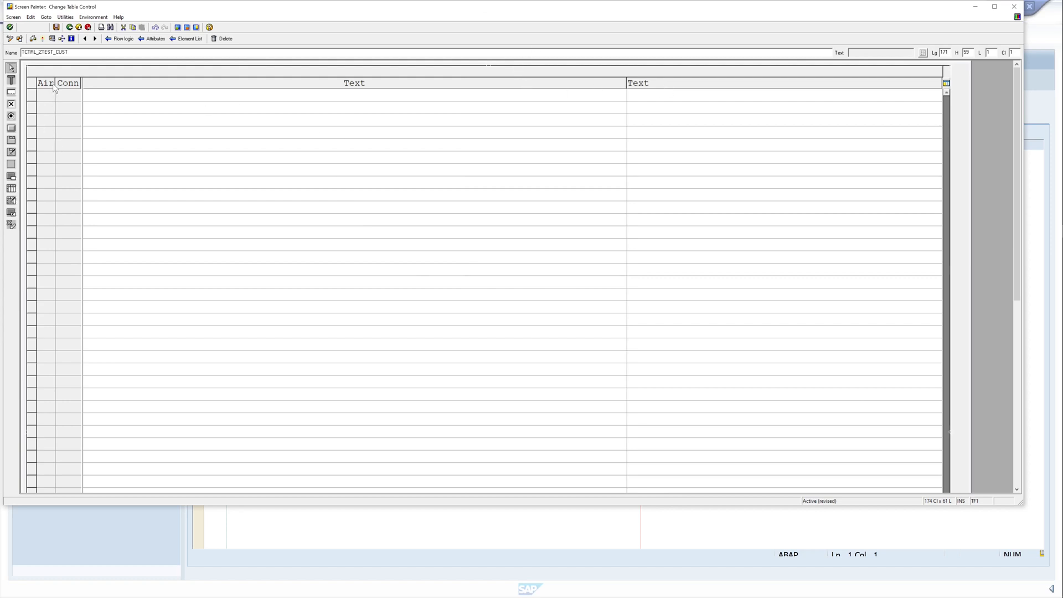
pyautogui.click(56, 95)
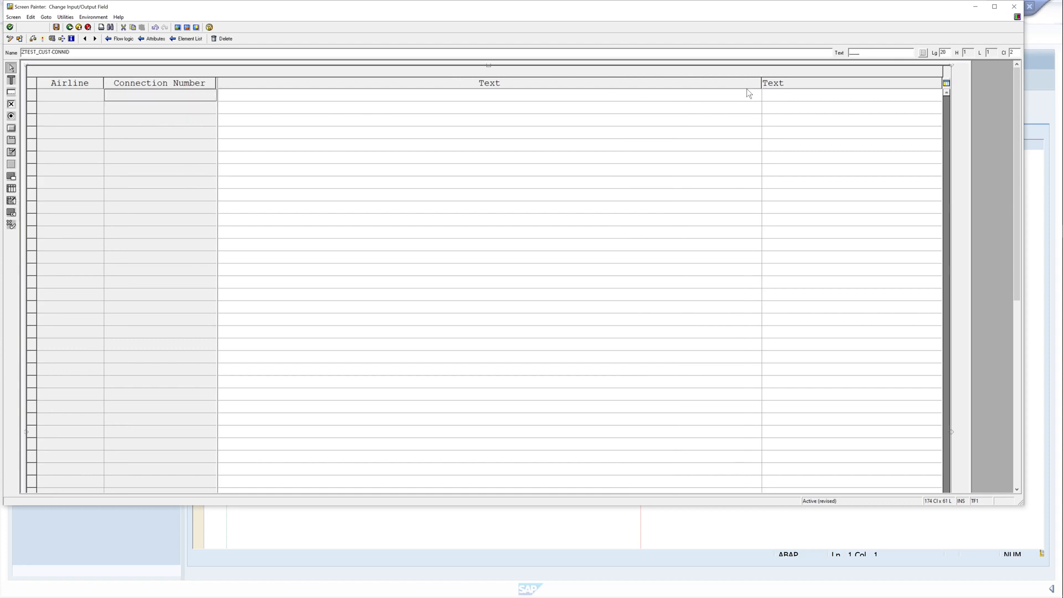
pyautogui.click(489, 94)
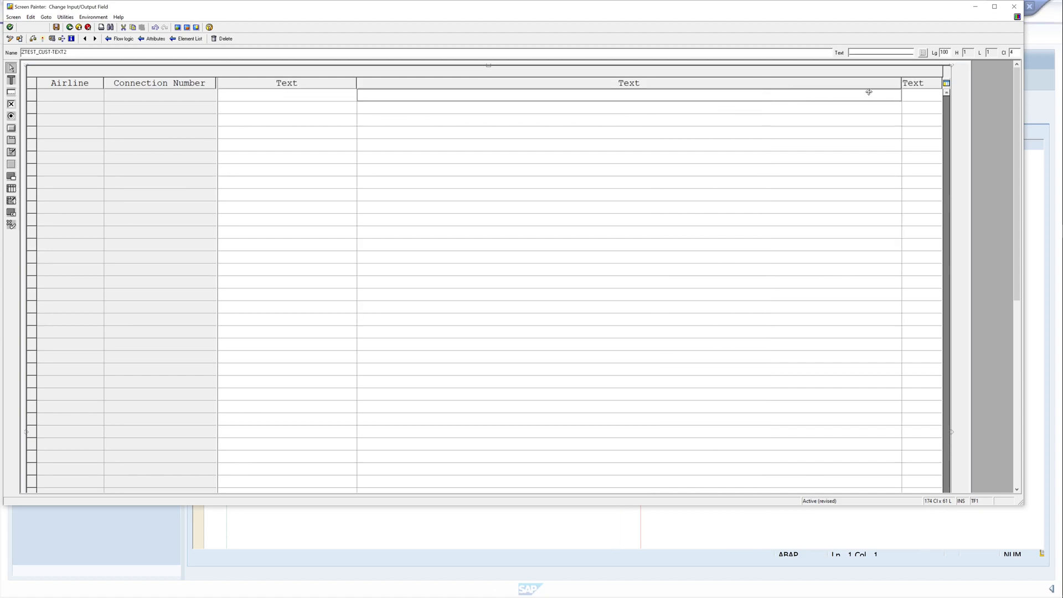
pyautogui.moveTo(900, 93); pyautogui.dragTo(547, 94)
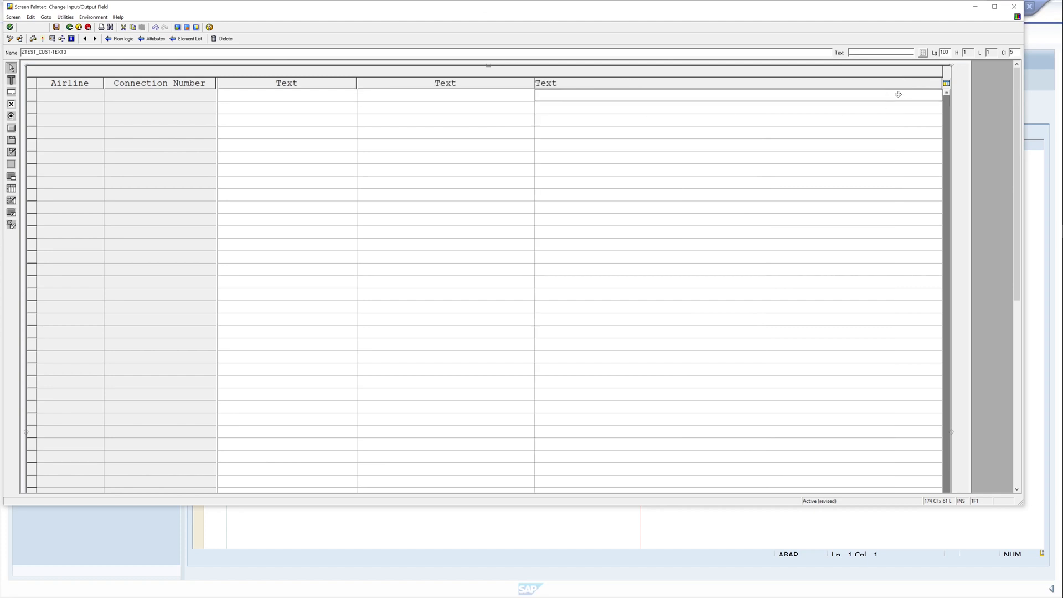
pyautogui.moveTo(535, 103)
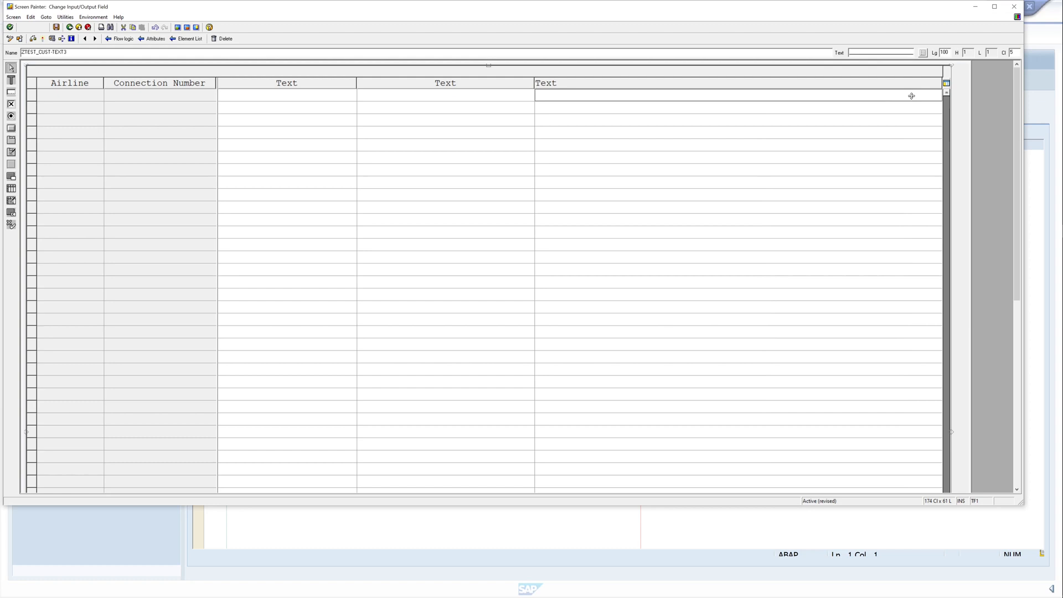
pyautogui.click(445, 95)
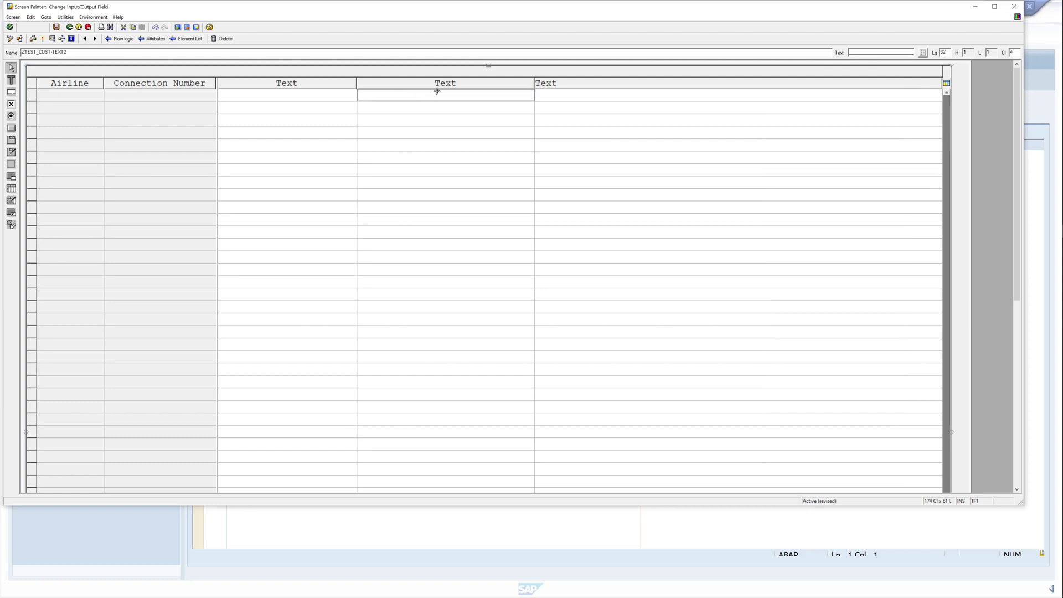
pyautogui.click(287, 95)
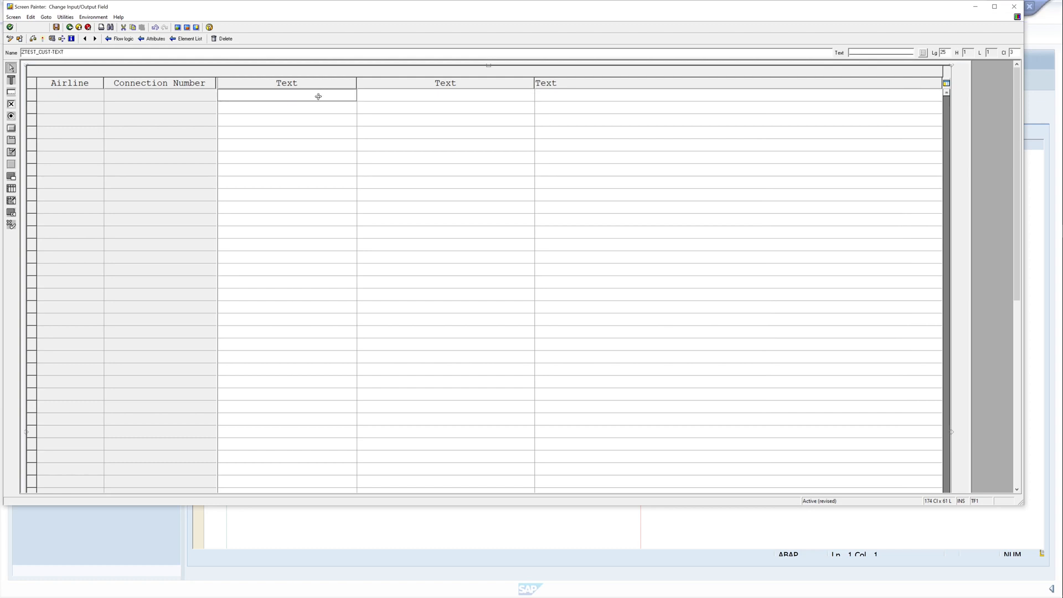
pyautogui.moveTo(326, 84)
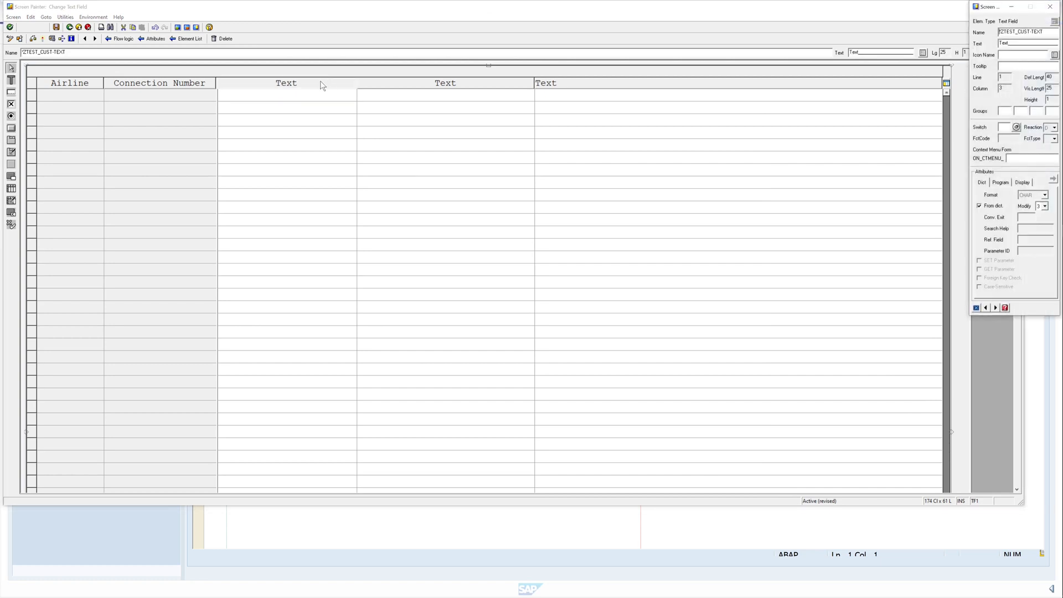
pyautogui.moveTo(313, 86)
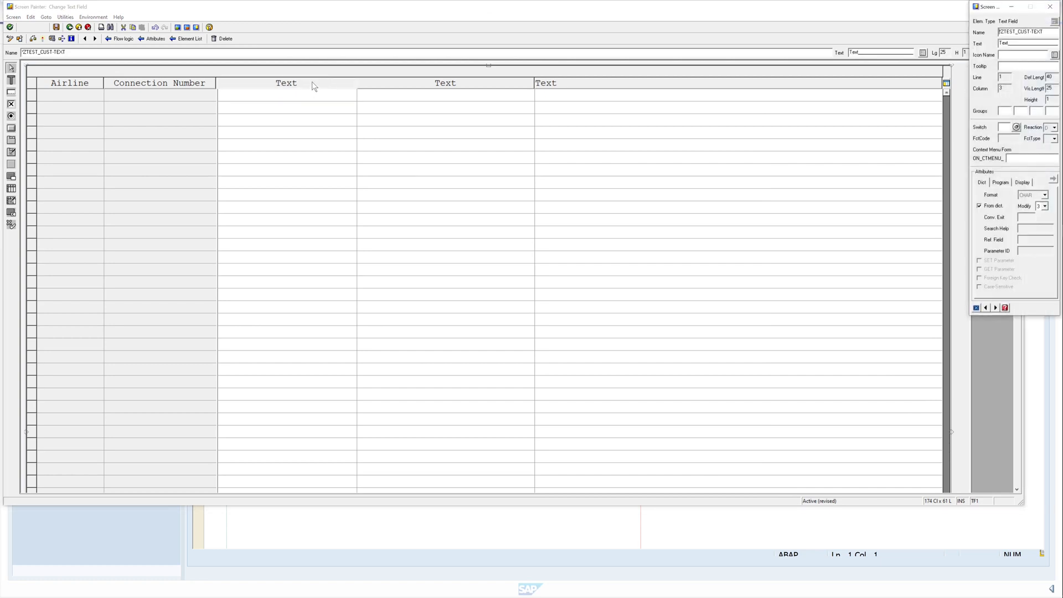
pyautogui.moveTo(564, 130)
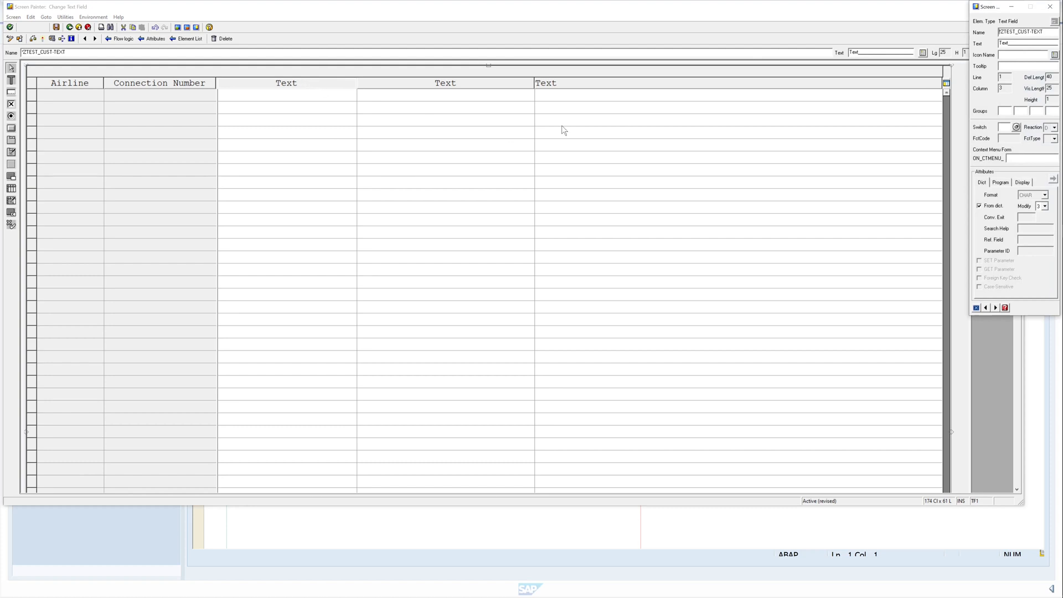
pyautogui.moveTo(1040, 86)
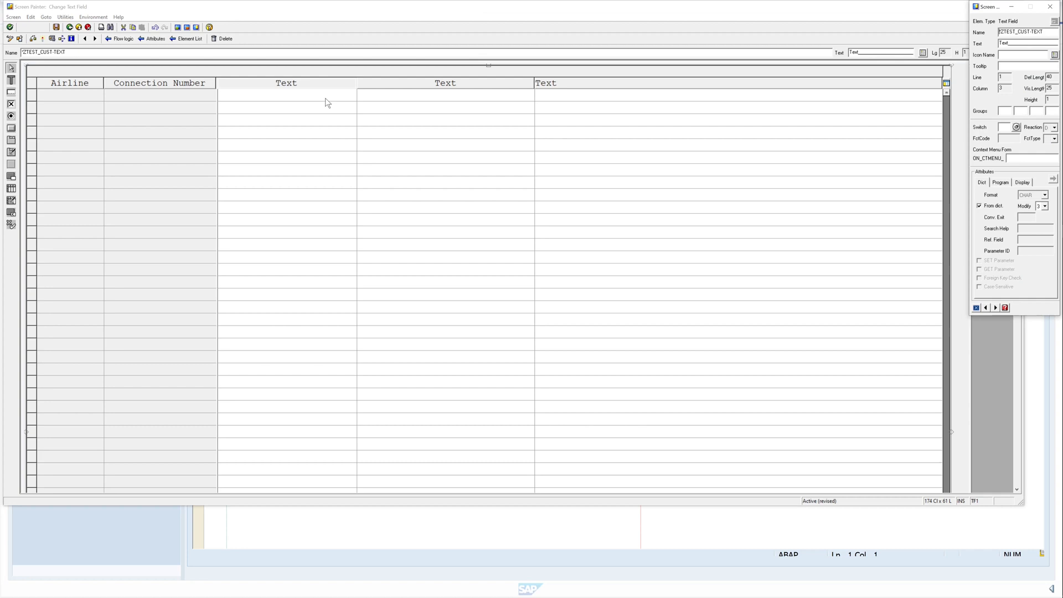
# Give the four Text columns equal narrower widths beside Airline and Connection Number.
pyautogui.click(286, 95)
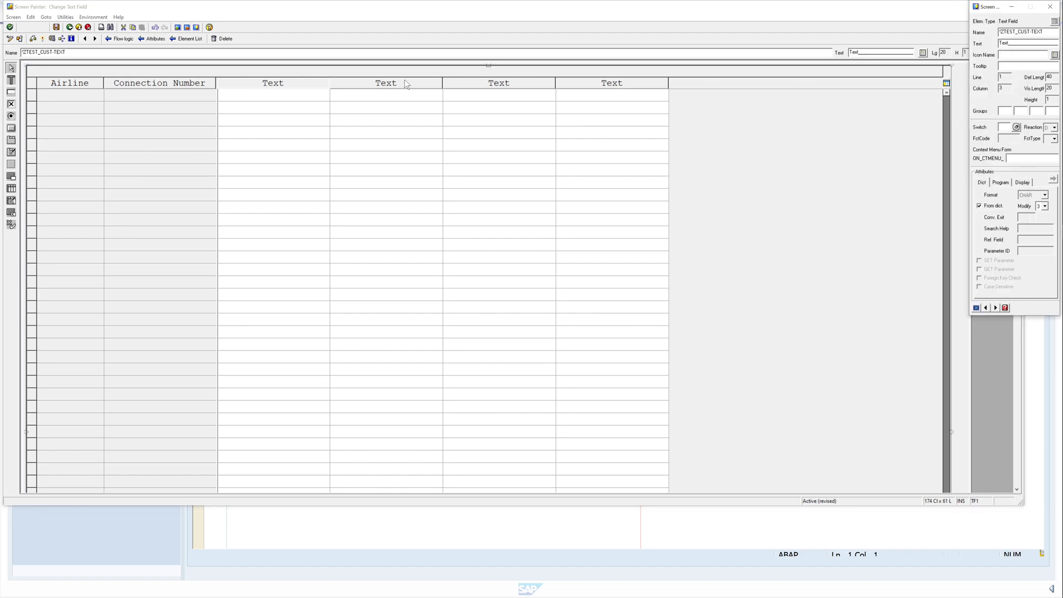
# Rename the second to fourth Text headings to Text2, Text3 and Text4.
pyautogui.click(387, 83)
pyautogui.write('2')
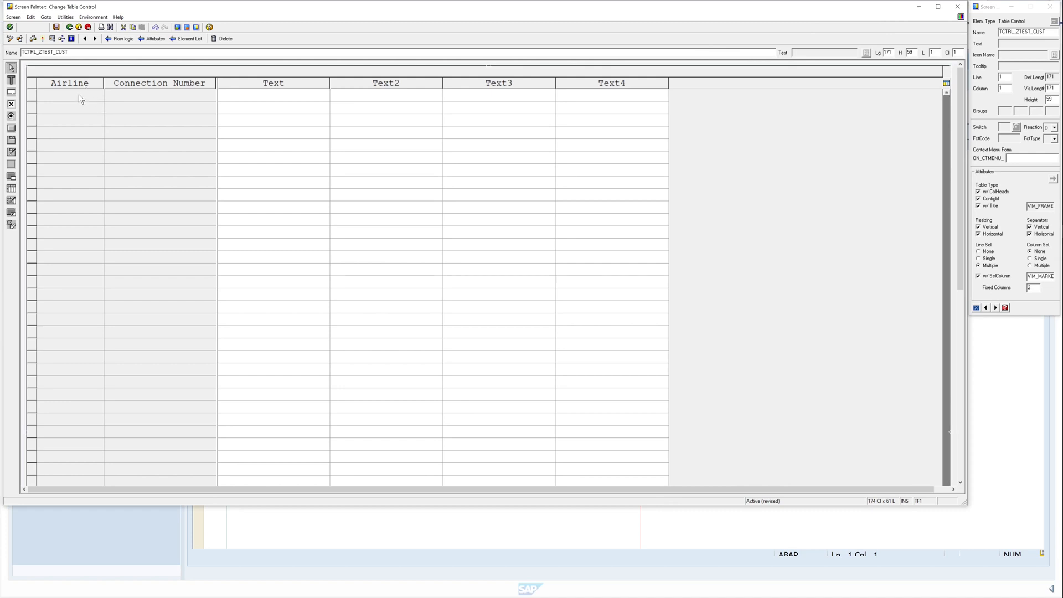
# Tick Input Field on the Program attributes of the Airline (CARRID) key field.
pyautogui.click(70, 94)
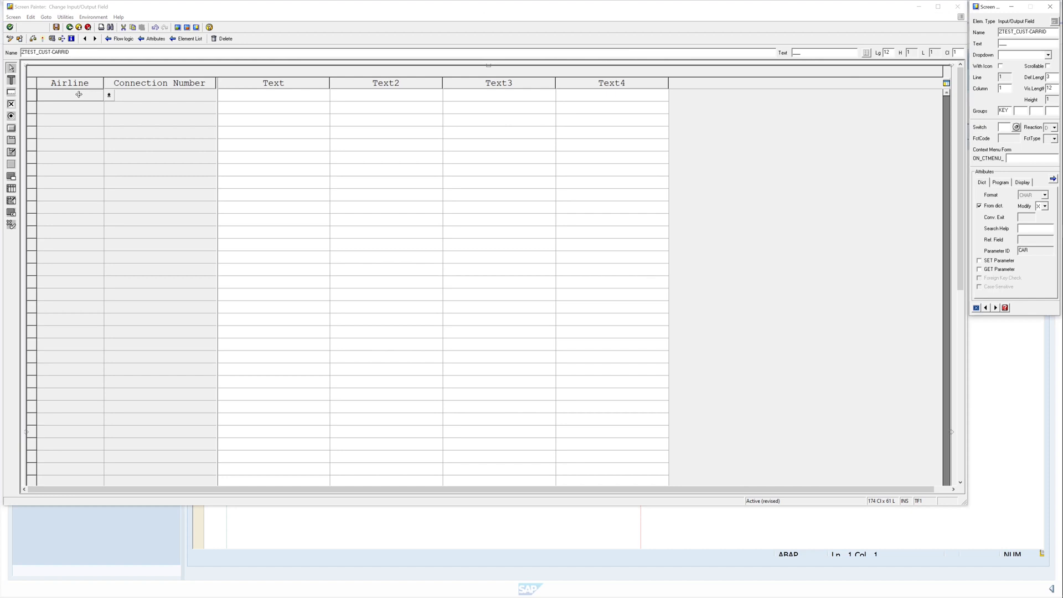
pyautogui.click(1000, 183)
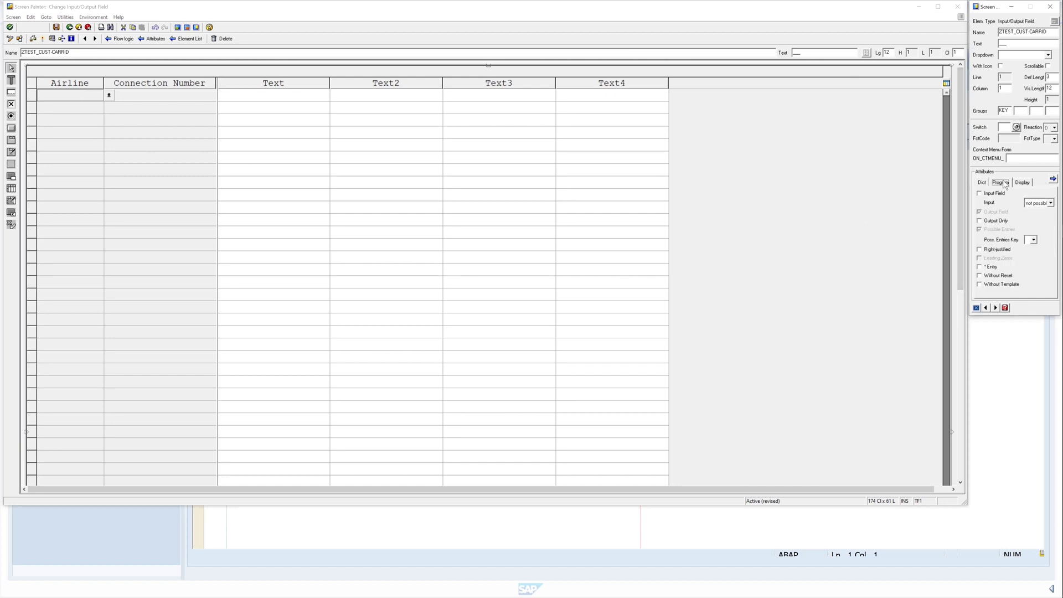
pyautogui.click(1002, 181)
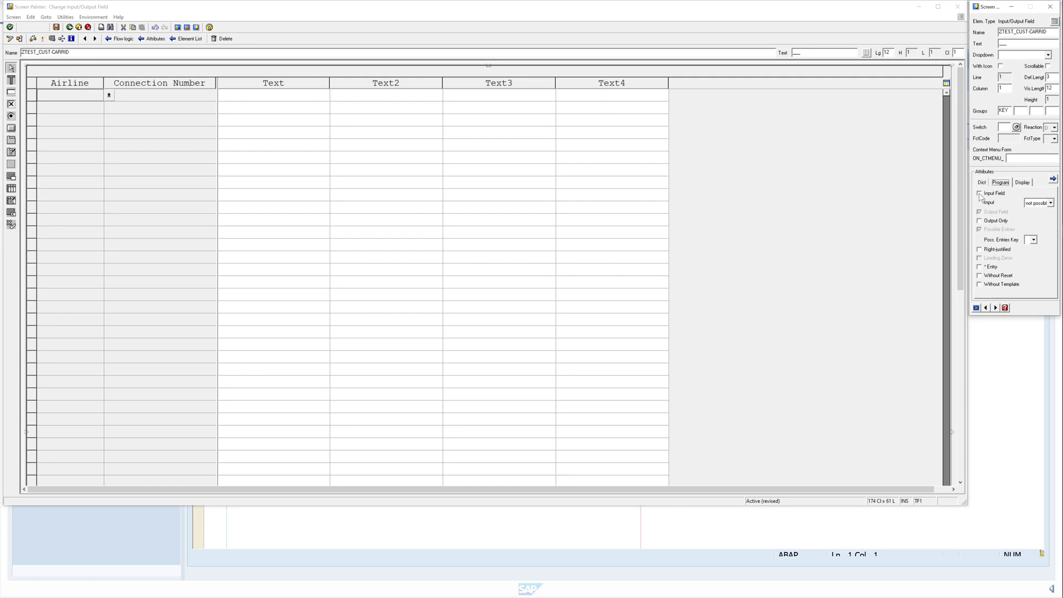
pyautogui.click(980, 193)
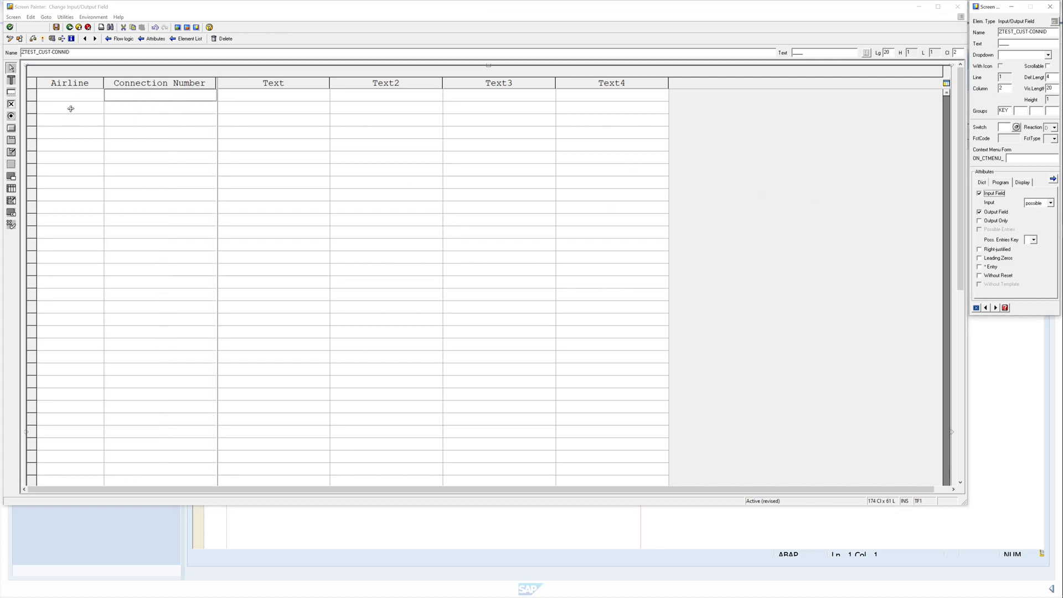
pyautogui.moveTo(814, 167)
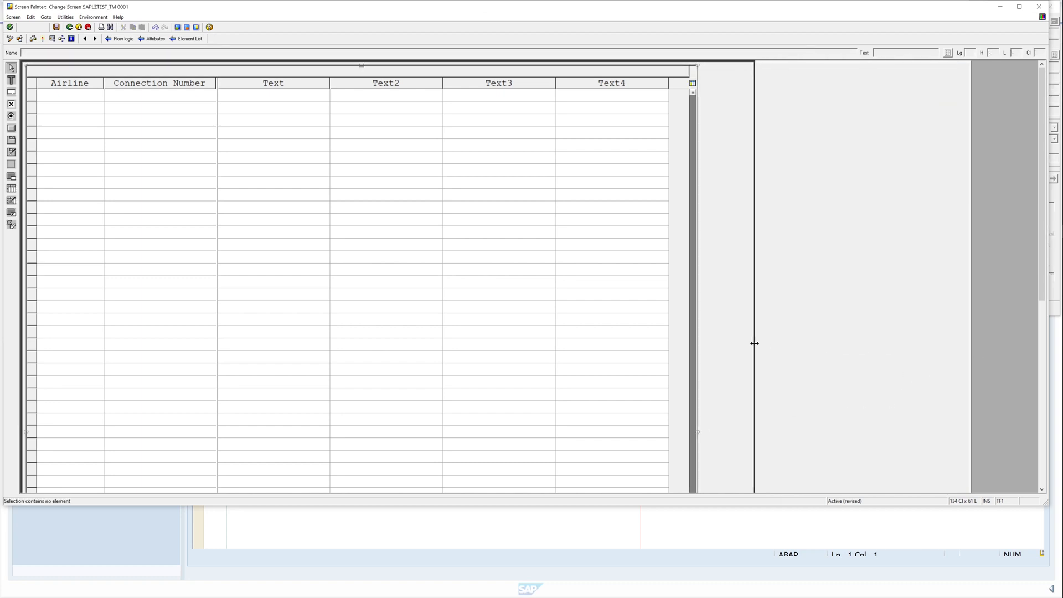
# Narrow screen 0001's boundary so it ends at the table control's right edge.
pyautogui.moveTo(755, 343); pyautogui.dragTo(729, 343)
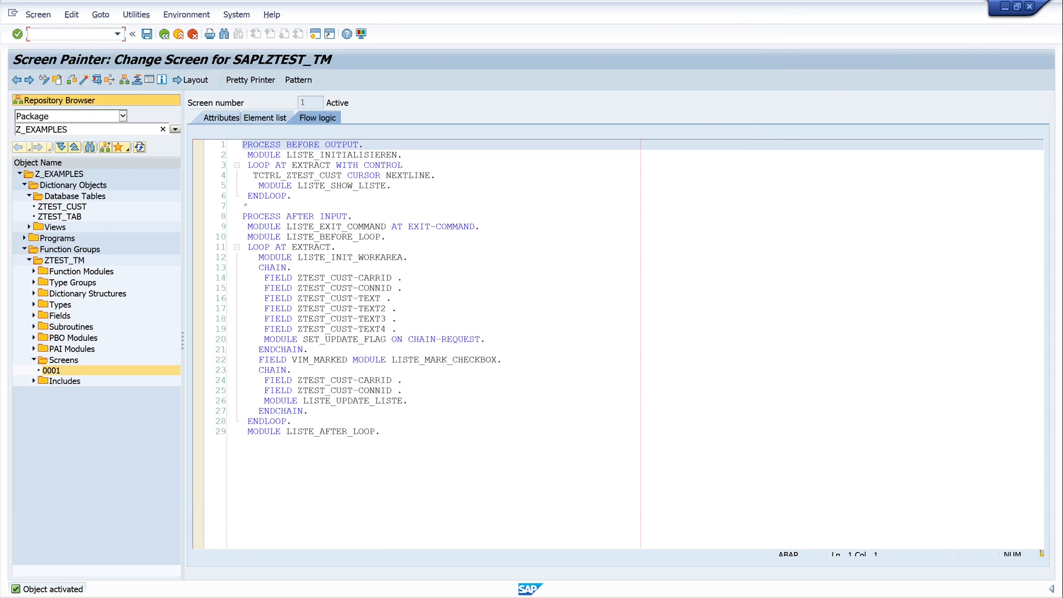
# Start SM30 and maintain table ZTEST_CUST, showing the AB Testeintrag entry.
pyautogui.write('/osm')
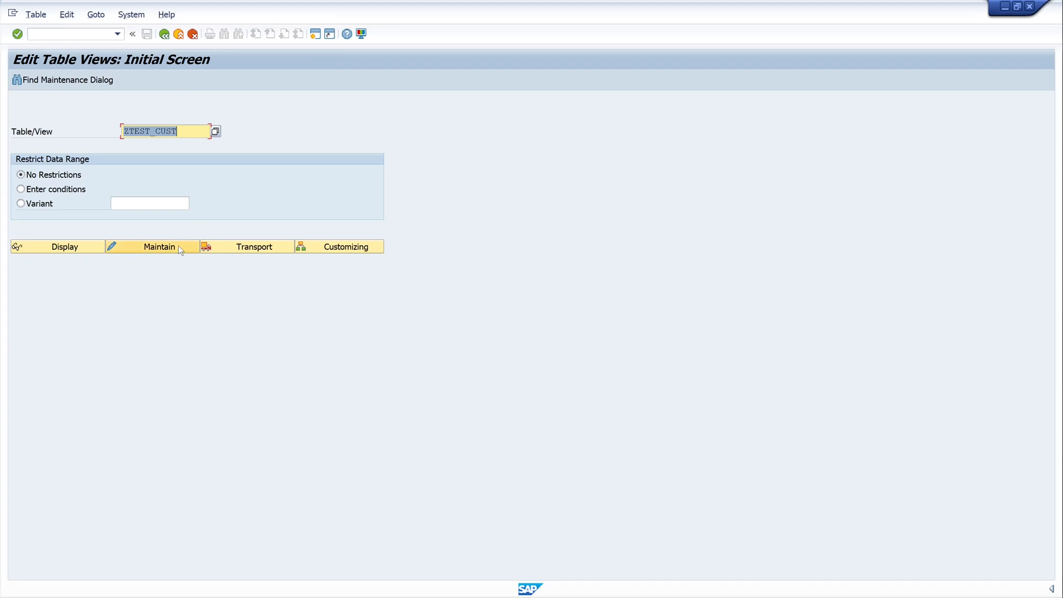
pyautogui.click(158, 246)
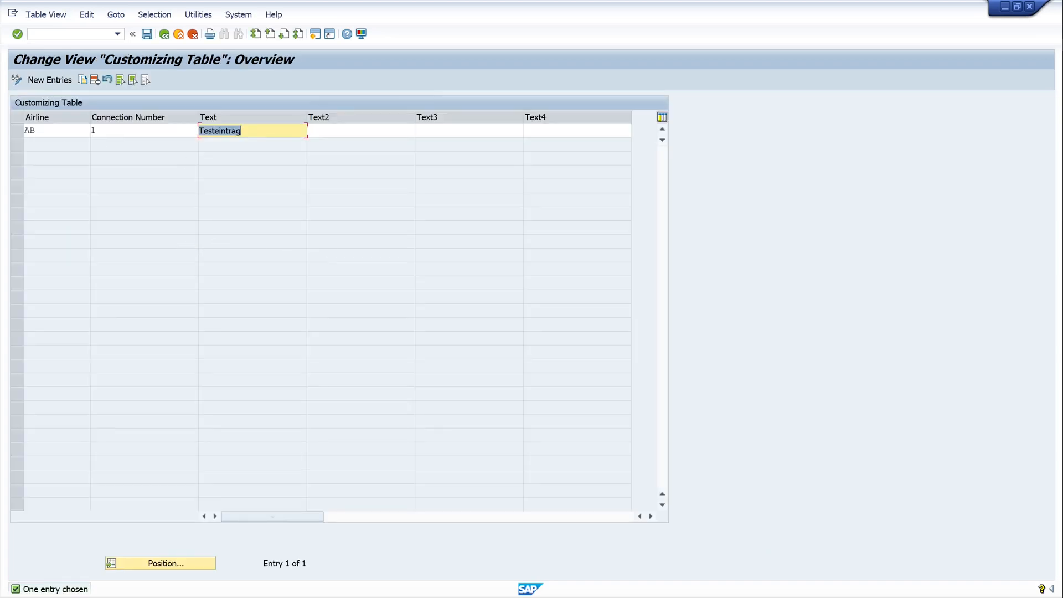
pyautogui.click(143, 131)
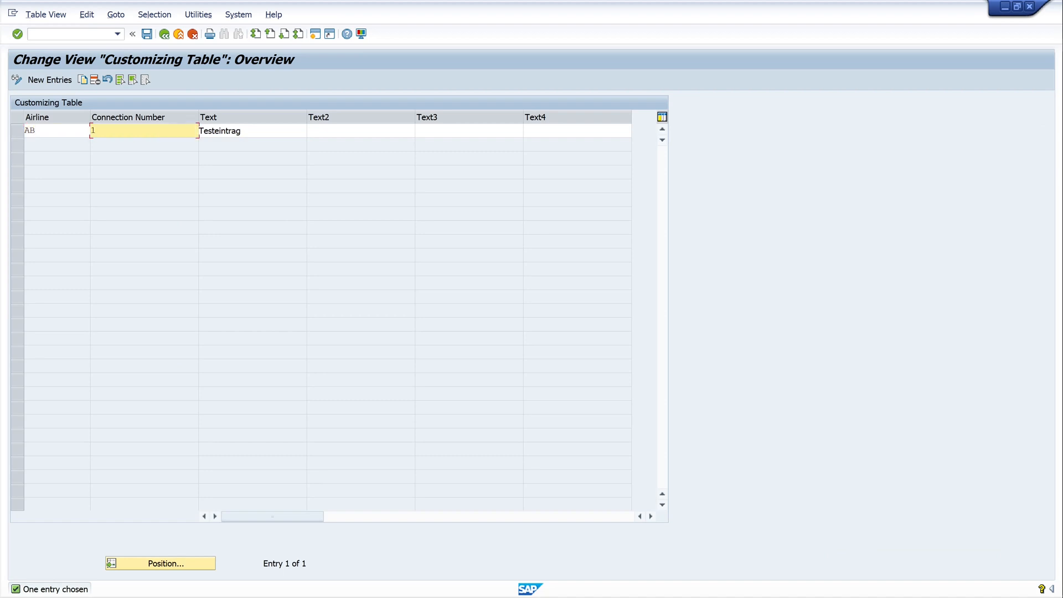
pyautogui.click(468, 131)
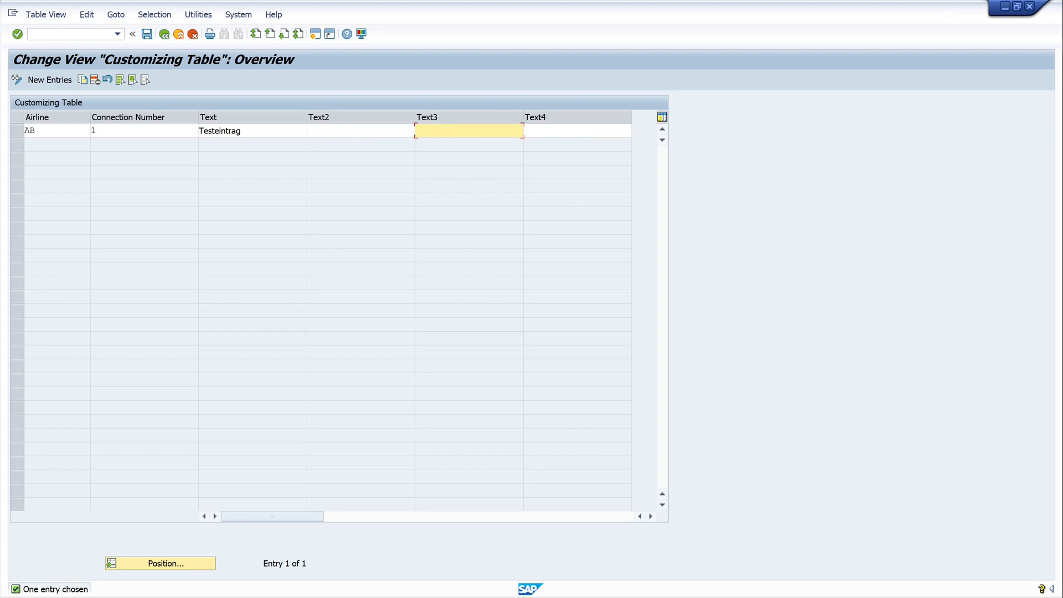
pyautogui.click(577, 130)
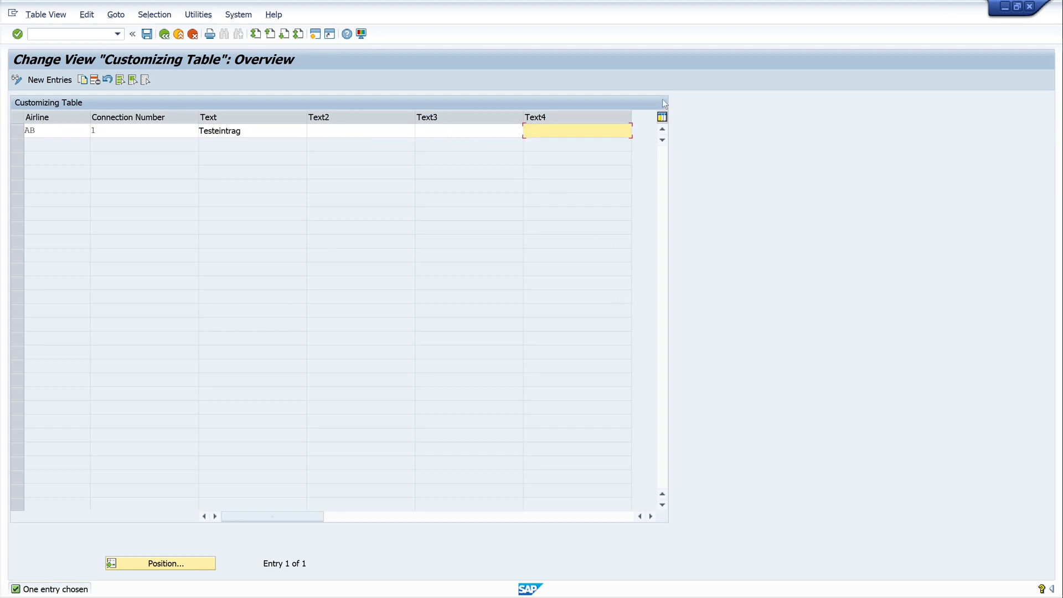
pyautogui.moveTo(831, 382)
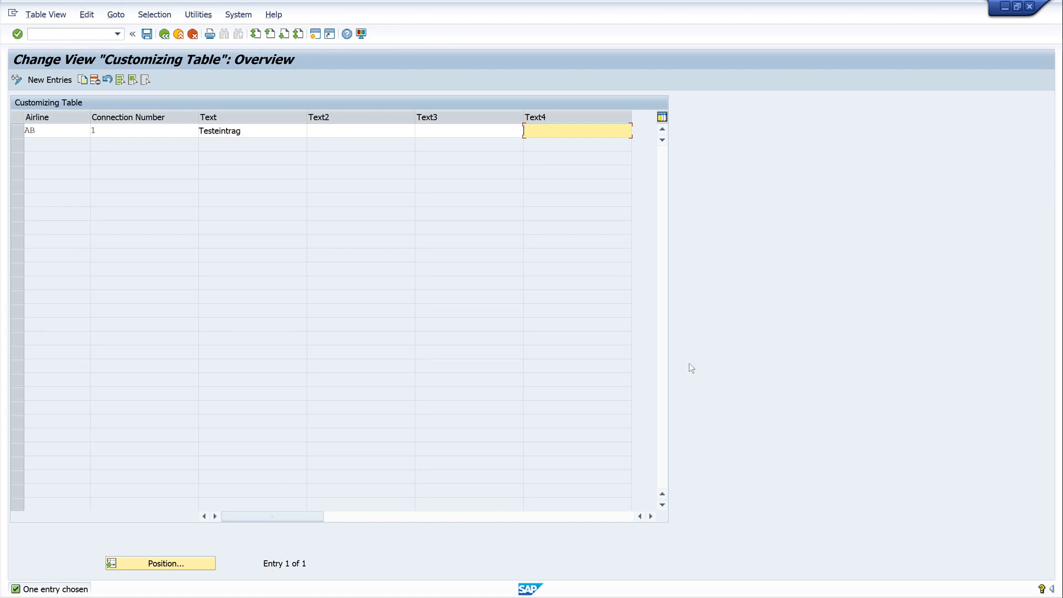
pyautogui.moveTo(189, 325)
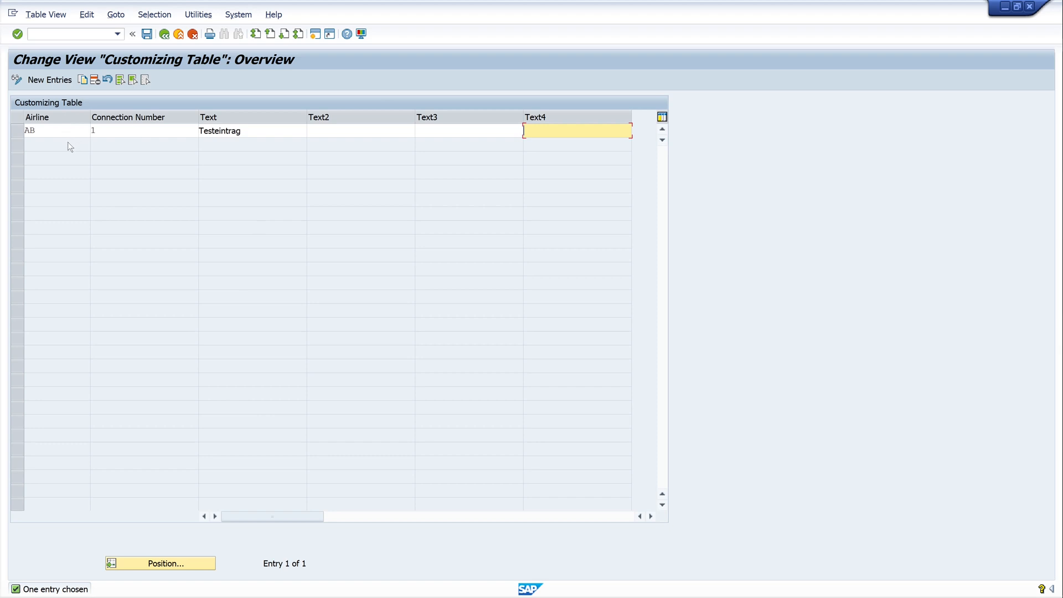
pyautogui.moveTo(93, 183)
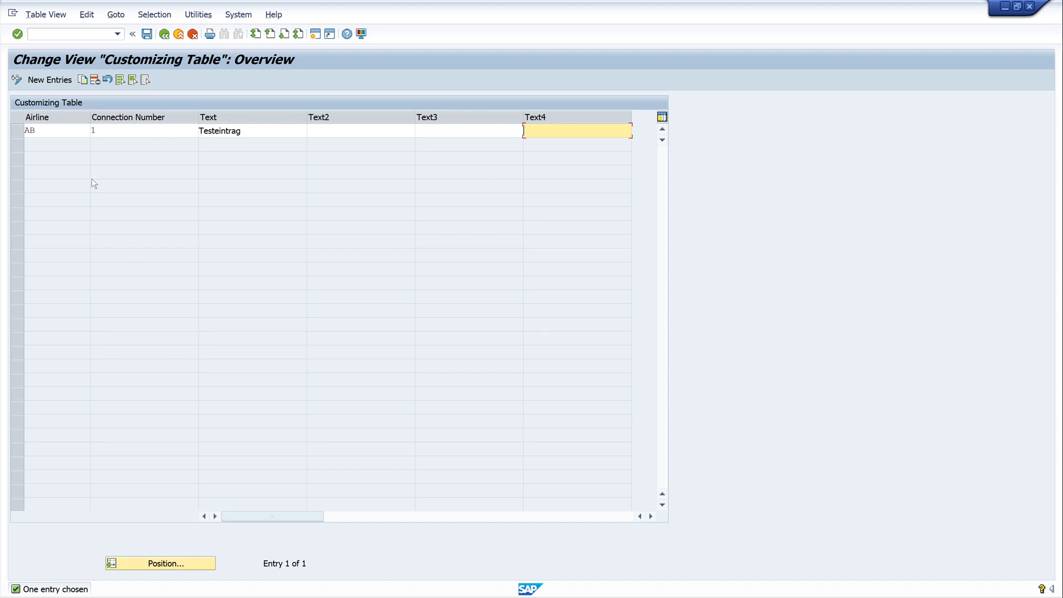
pyautogui.moveTo(160, 197)
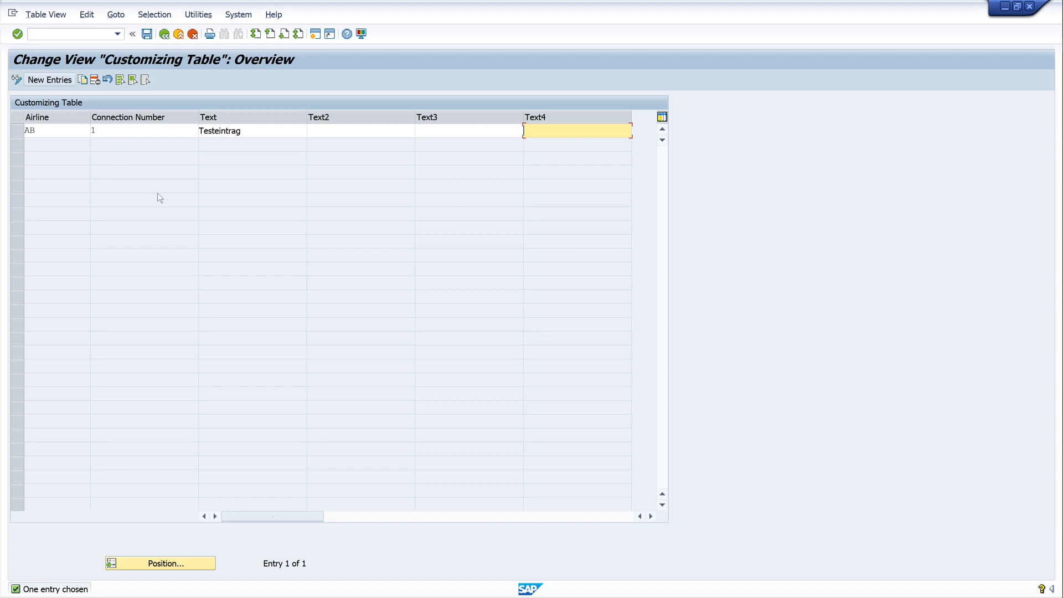